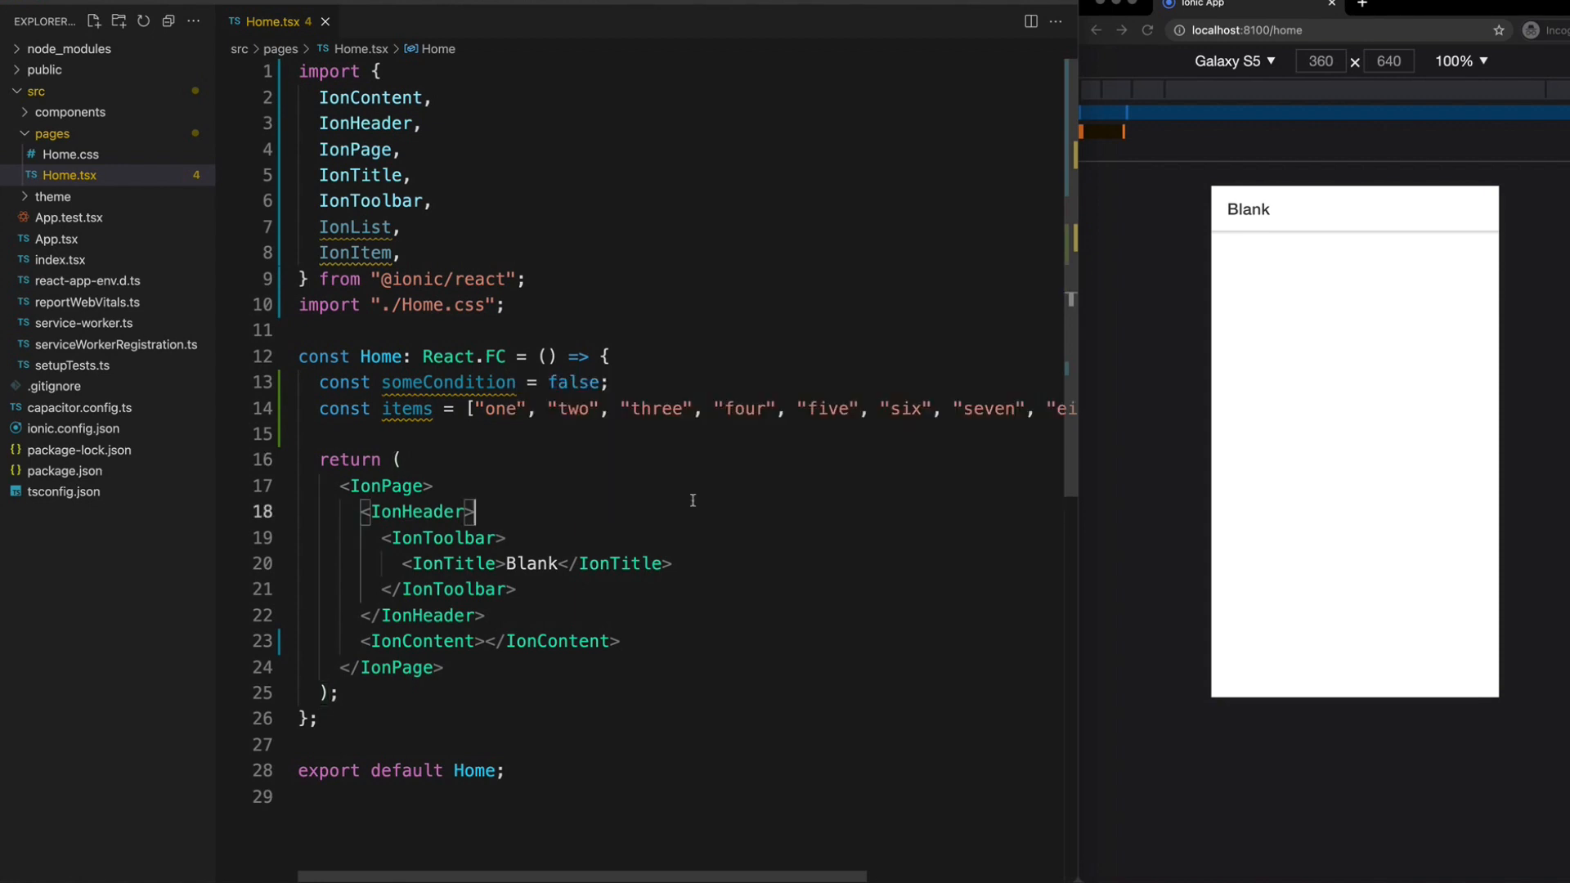
{"action": "mouse_move", "coordinate": [695, 508]}
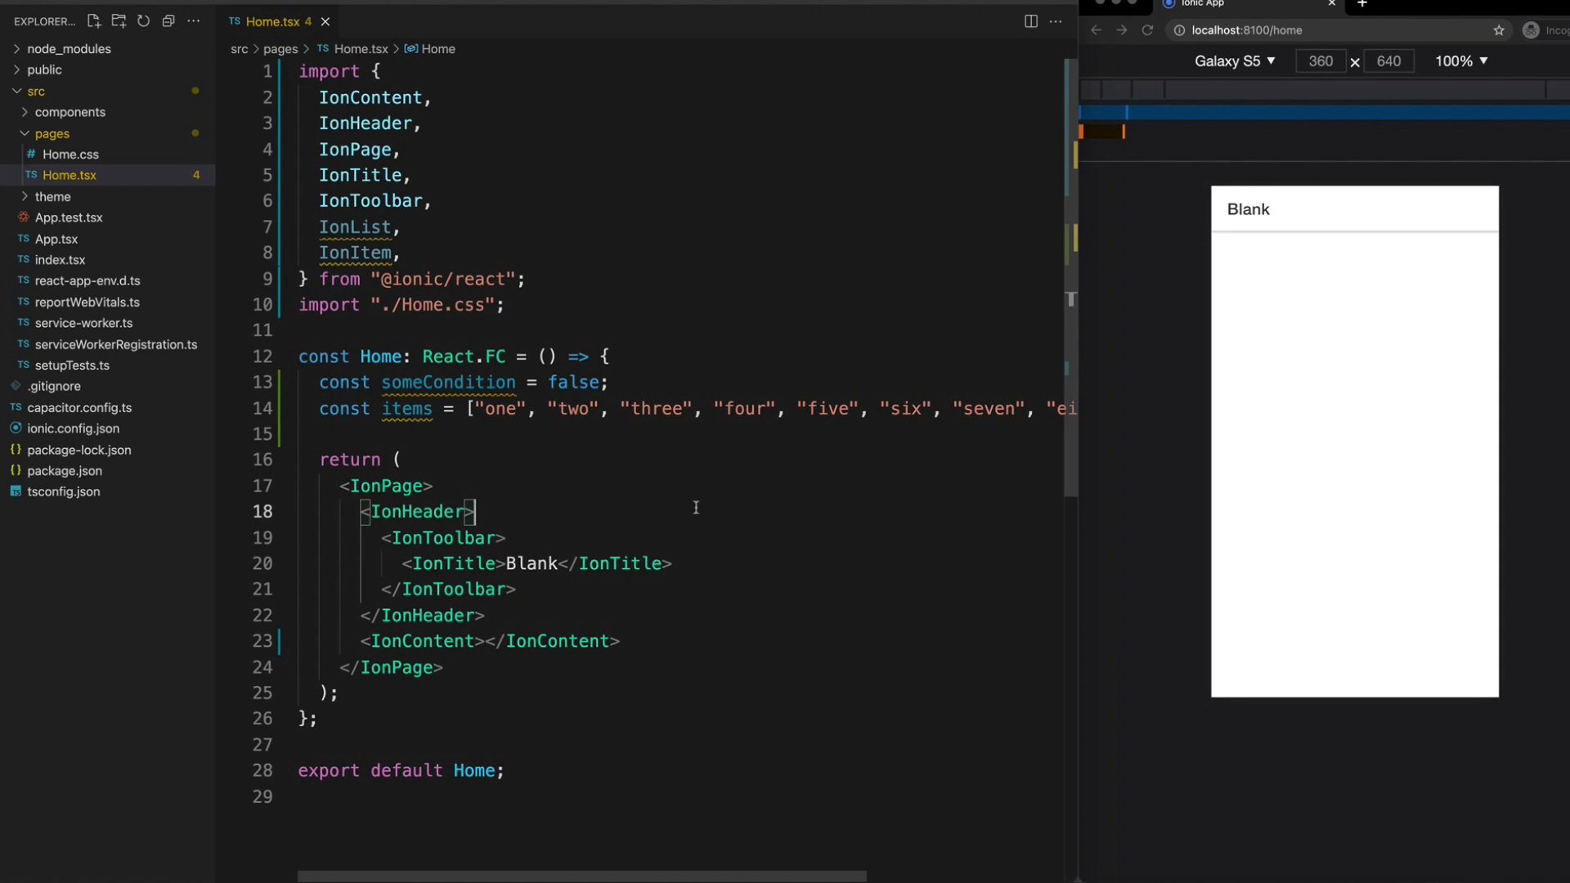
{"action": "mouse_move", "coordinate": [709, 499]}
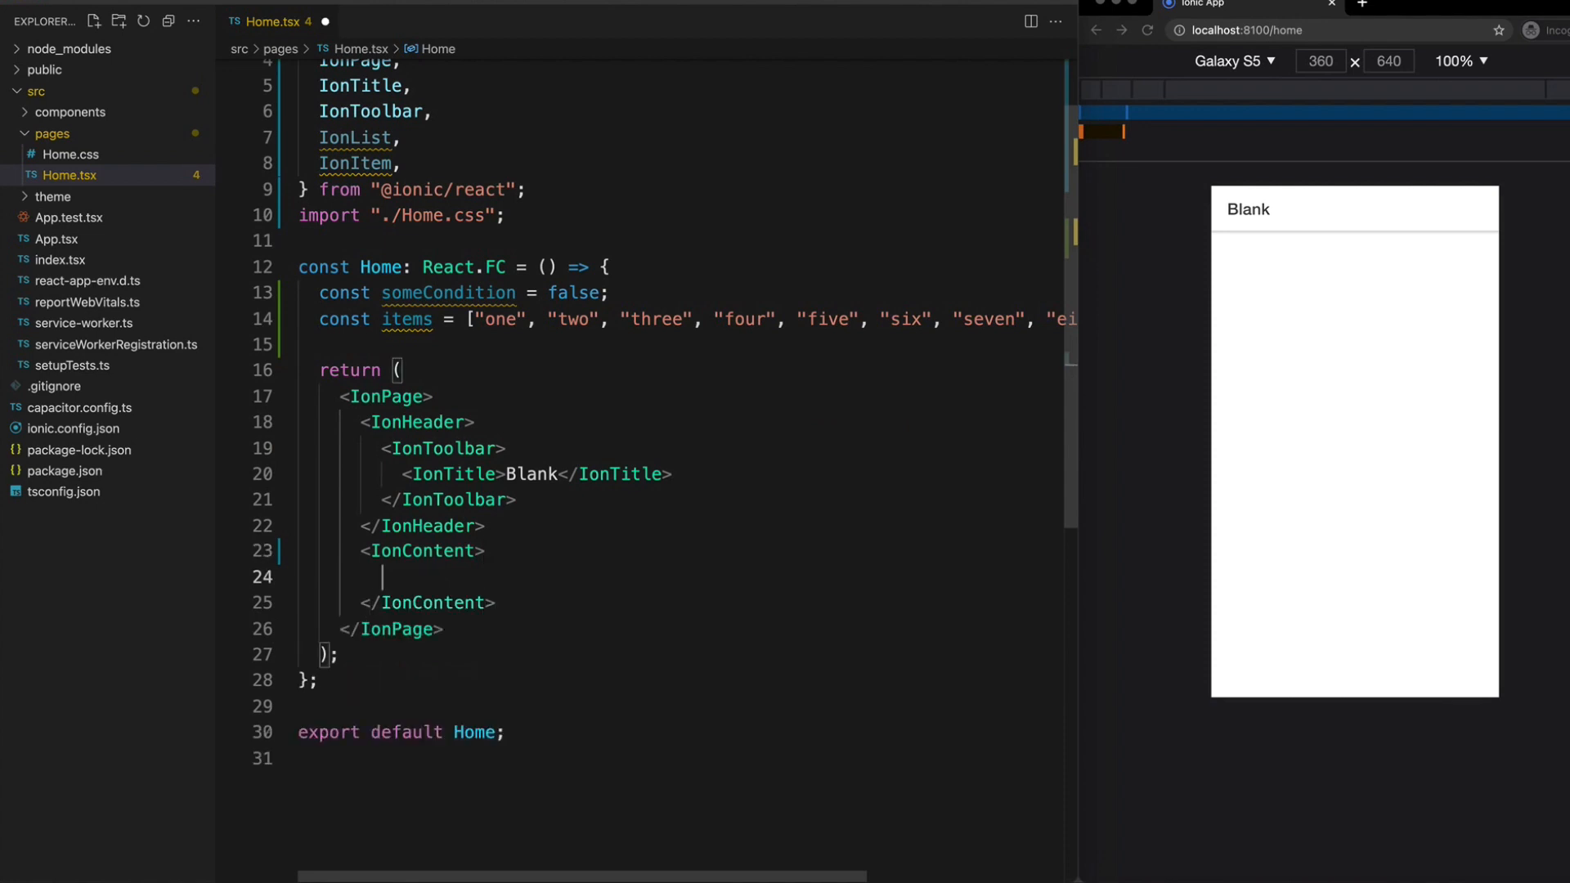
Add an IonList in IonContent mapping each item into an IonItem.
{"action": "type", "text": "{}"}
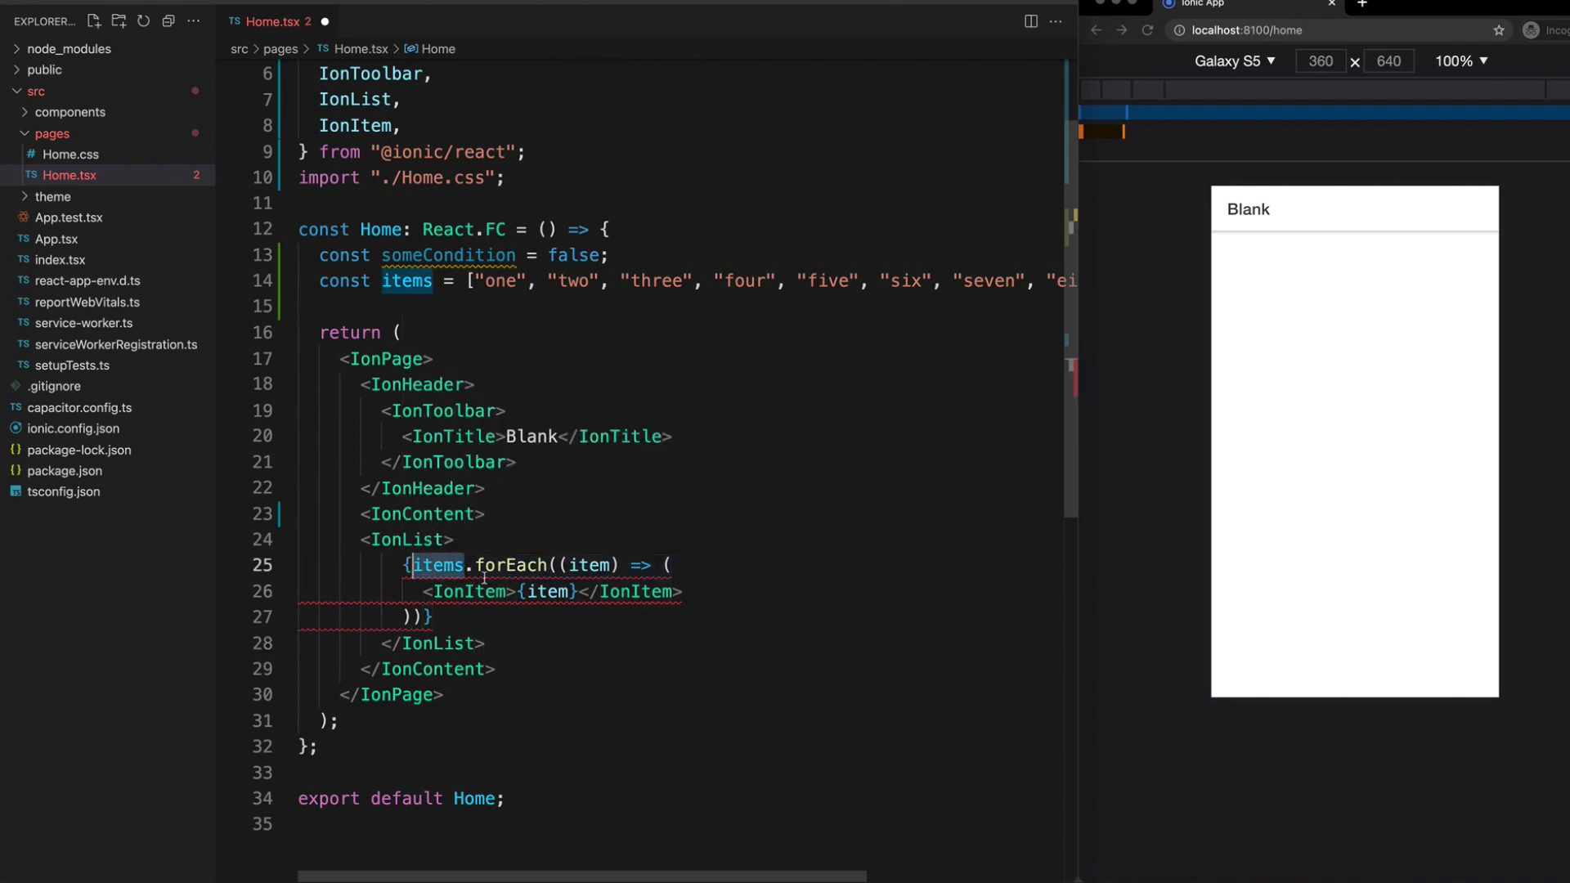
{"action": "mouse_move", "coordinate": [710, 668]}
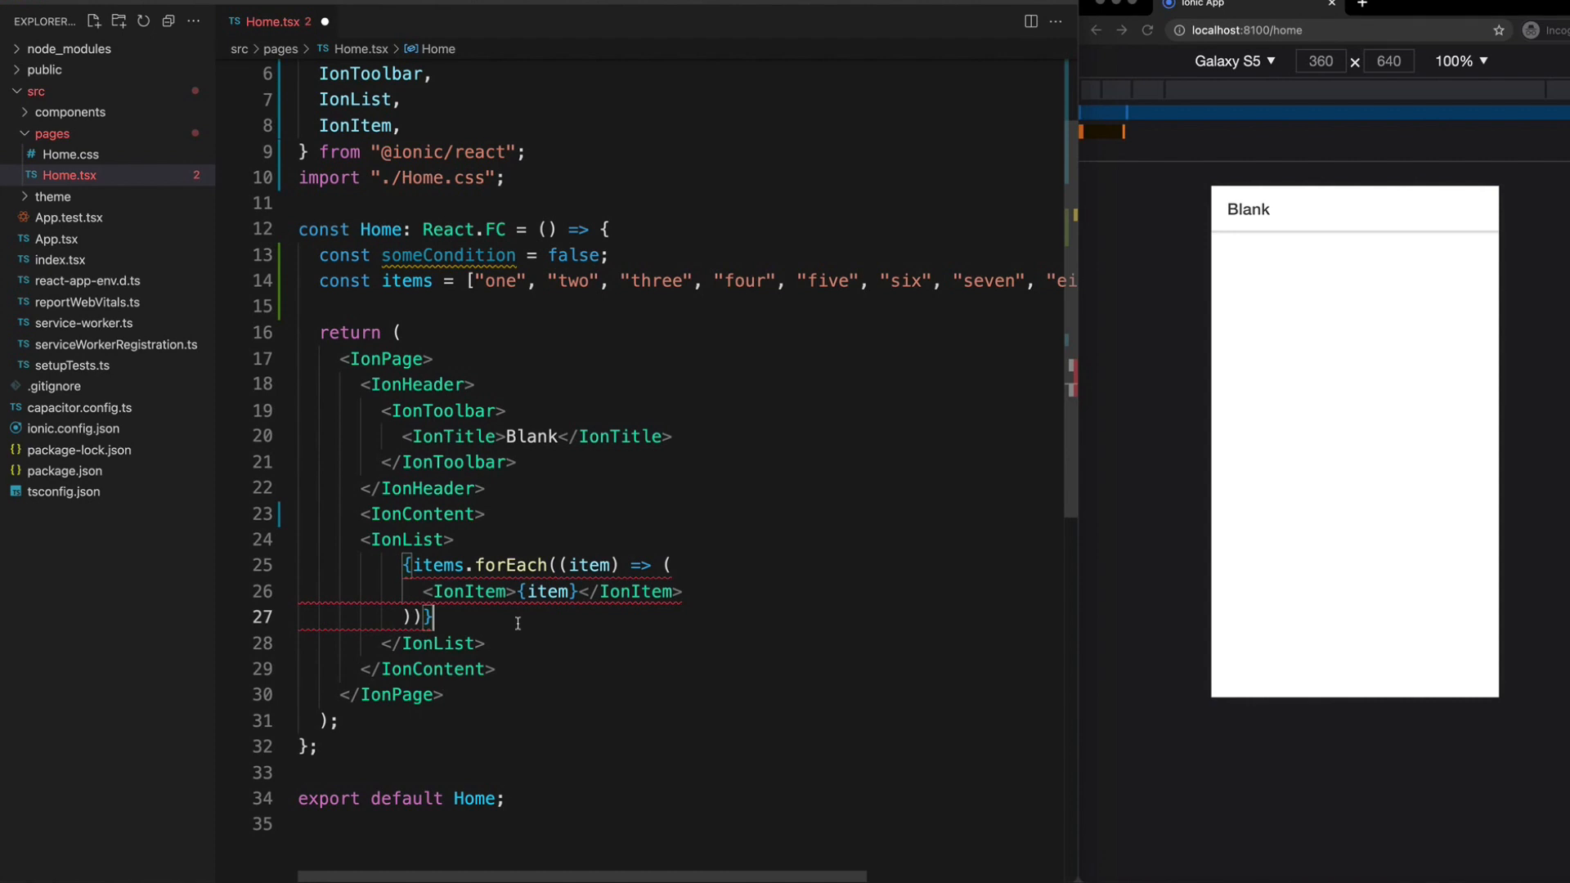
{"action": "mouse_move", "coordinate": [545, 630]}
{"action": "type", "text": "map"}
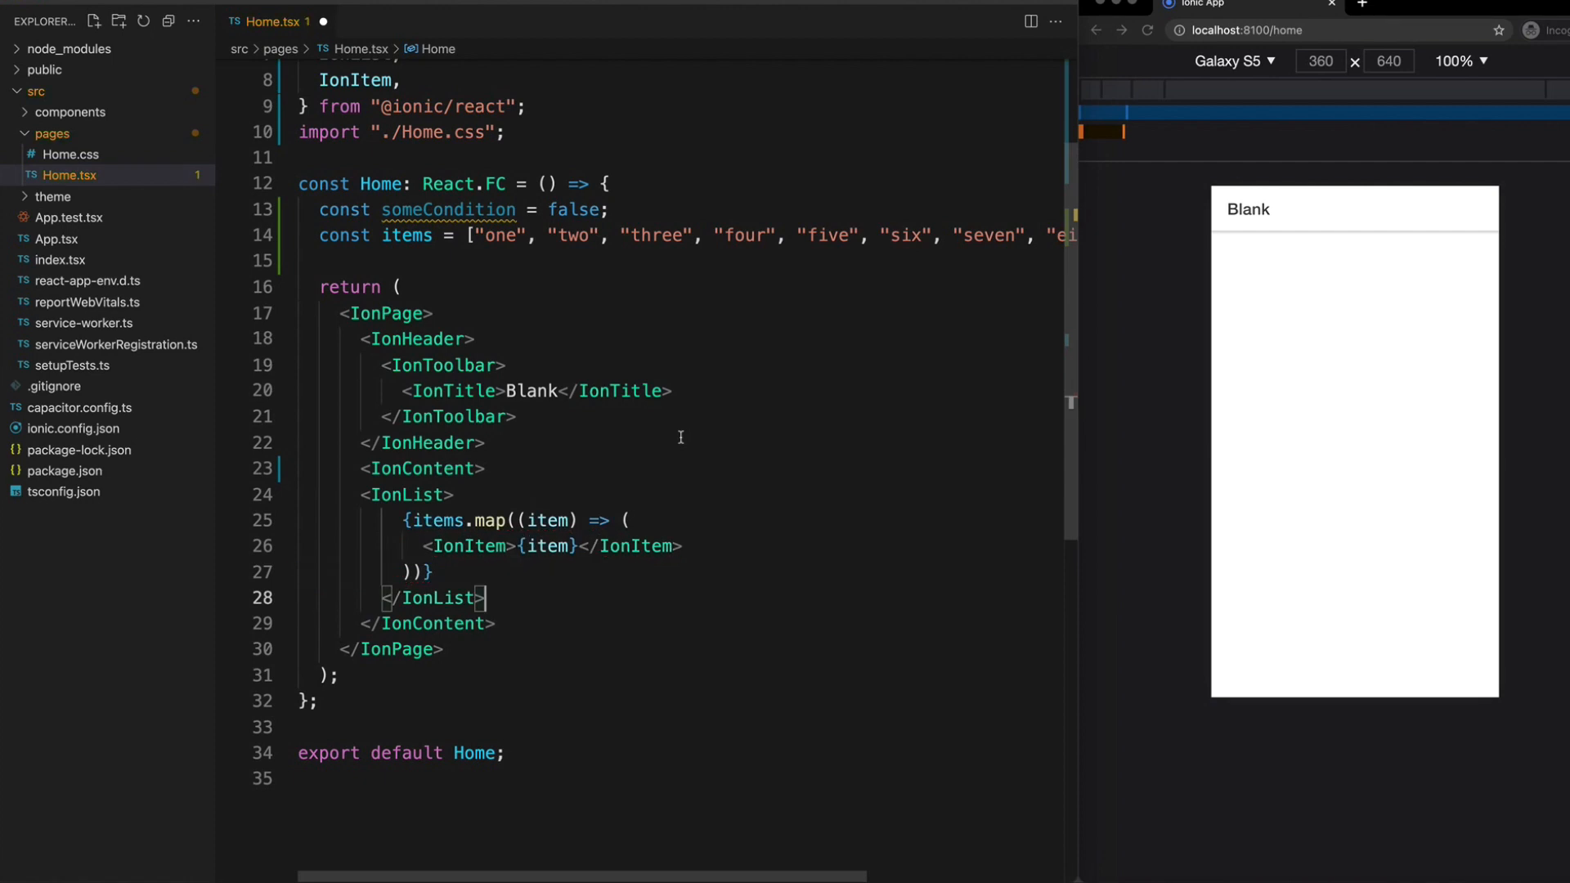
Save Home.tsx with Cmd+S so the preview reloads.
{"action": "key", "text": "ctrl+s"}
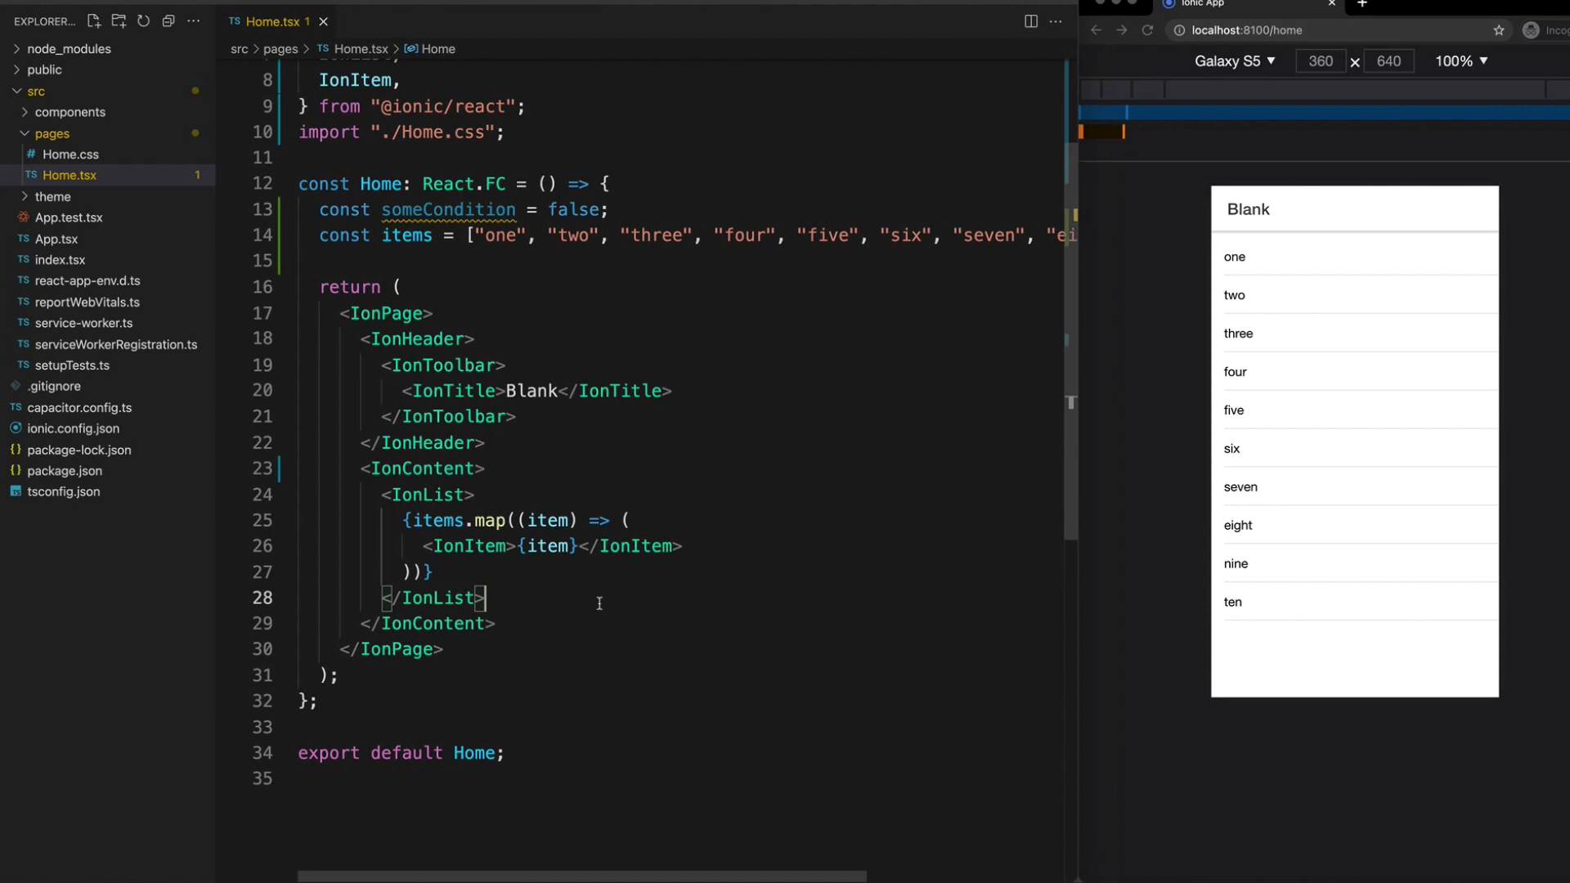
{"action": "mouse_move", "coordinate": [523, 607]}
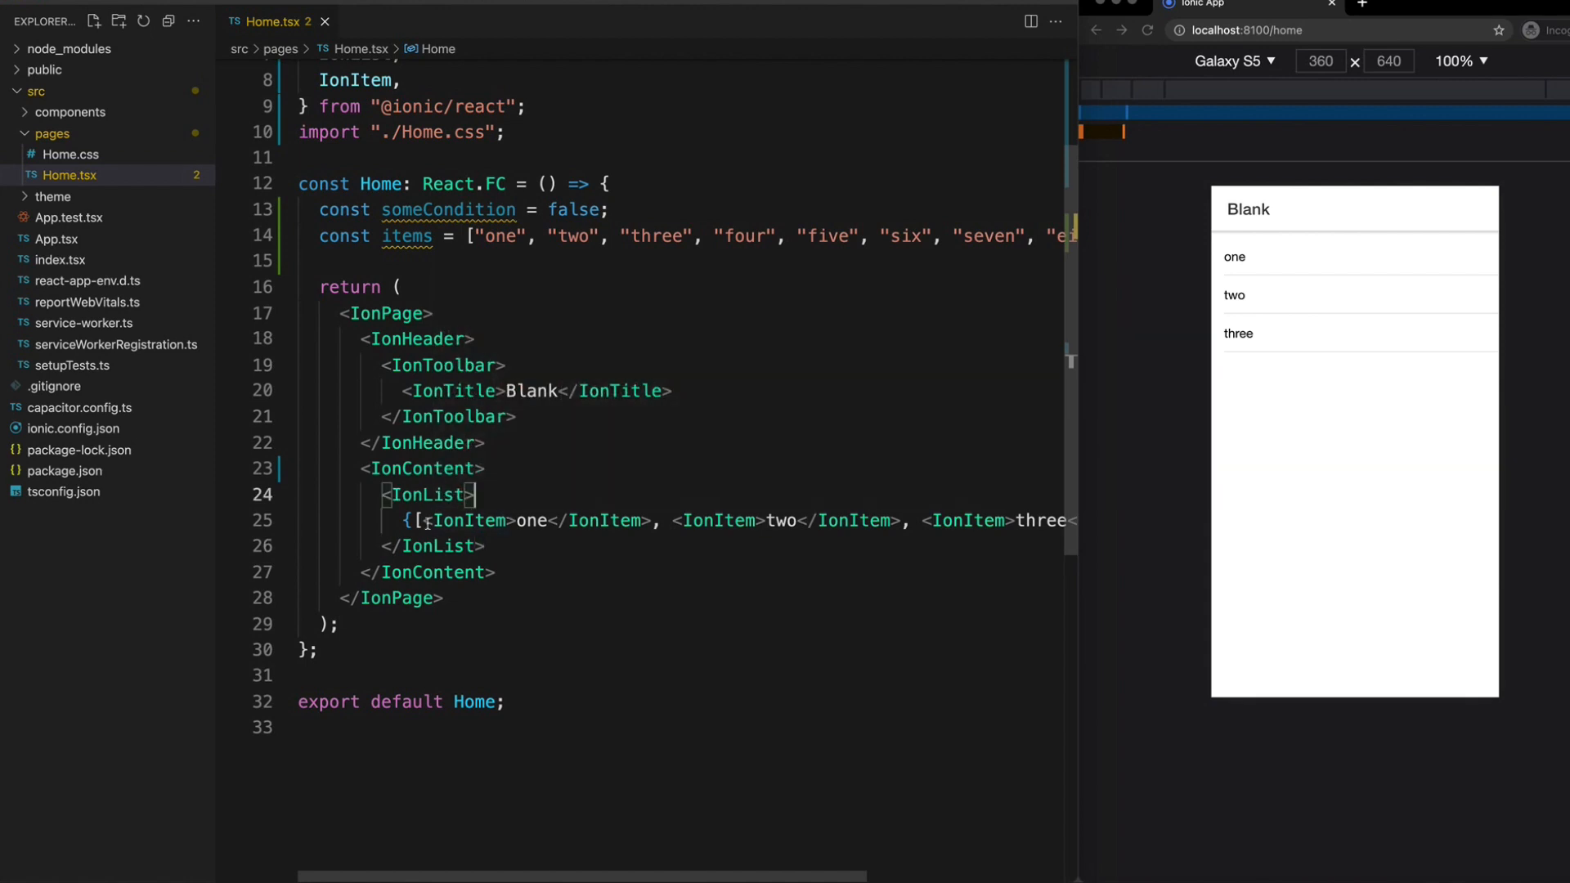
{"action": "mouse_move", "coordinate": [465, 520]}
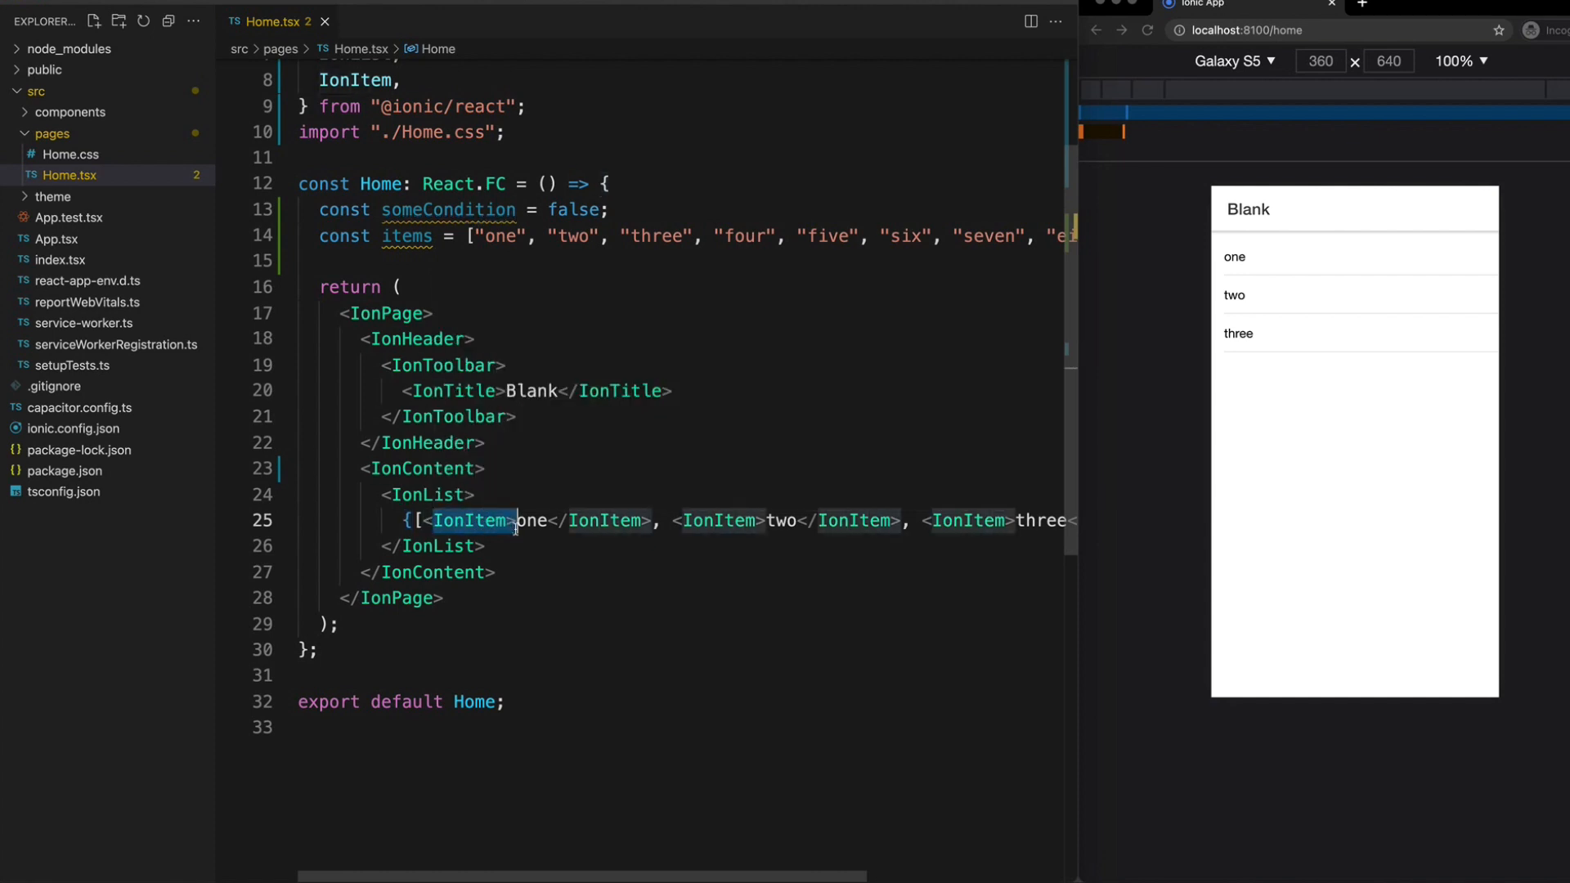
{"action": "mouse_move", "coordinate": [471, 520]}
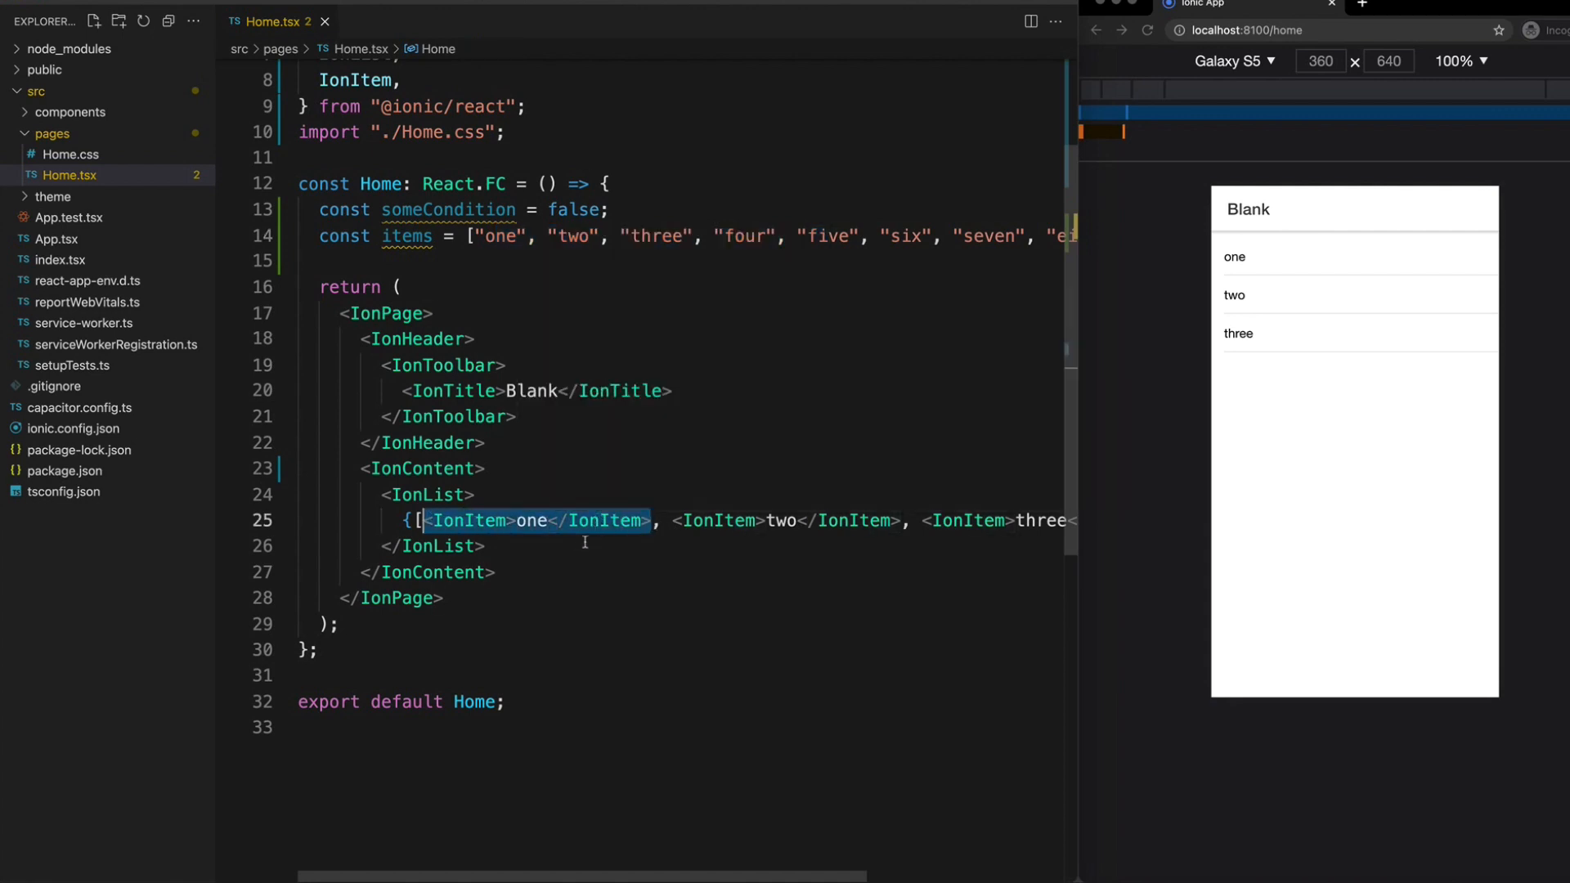
Fill IonList with a hard-coded array of IonItems one, two, three.
{"action": "left_click", "coordinate": [521, 550]}
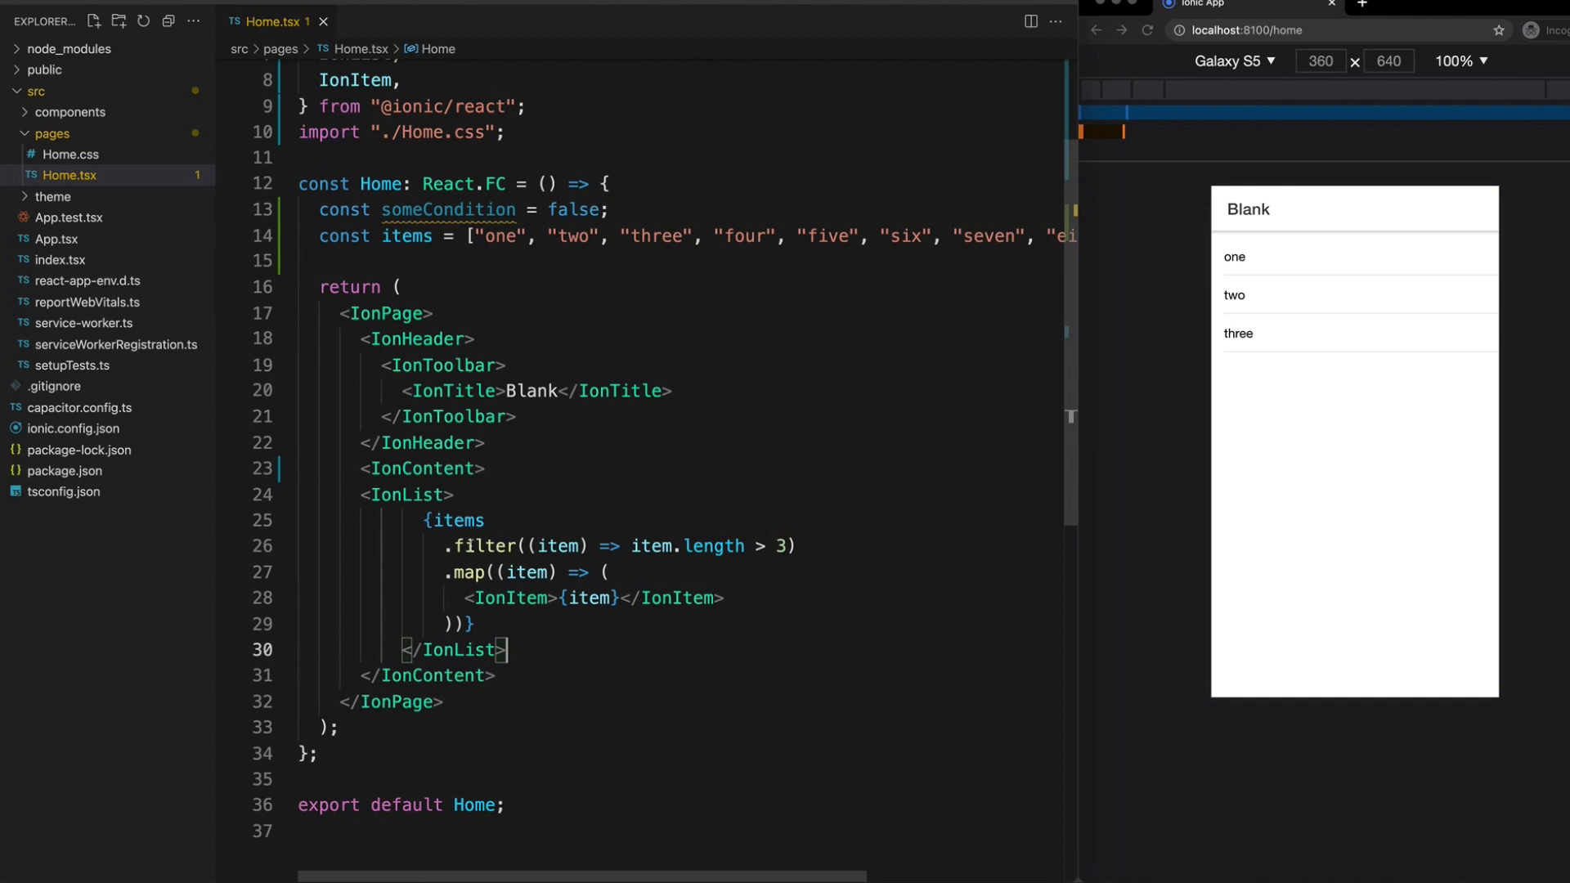
Insert .filter((item) => item.length > 3) before items.map and save.
{"action": "scroll", "scroll_direction": "down", "scroll_amount": 3}
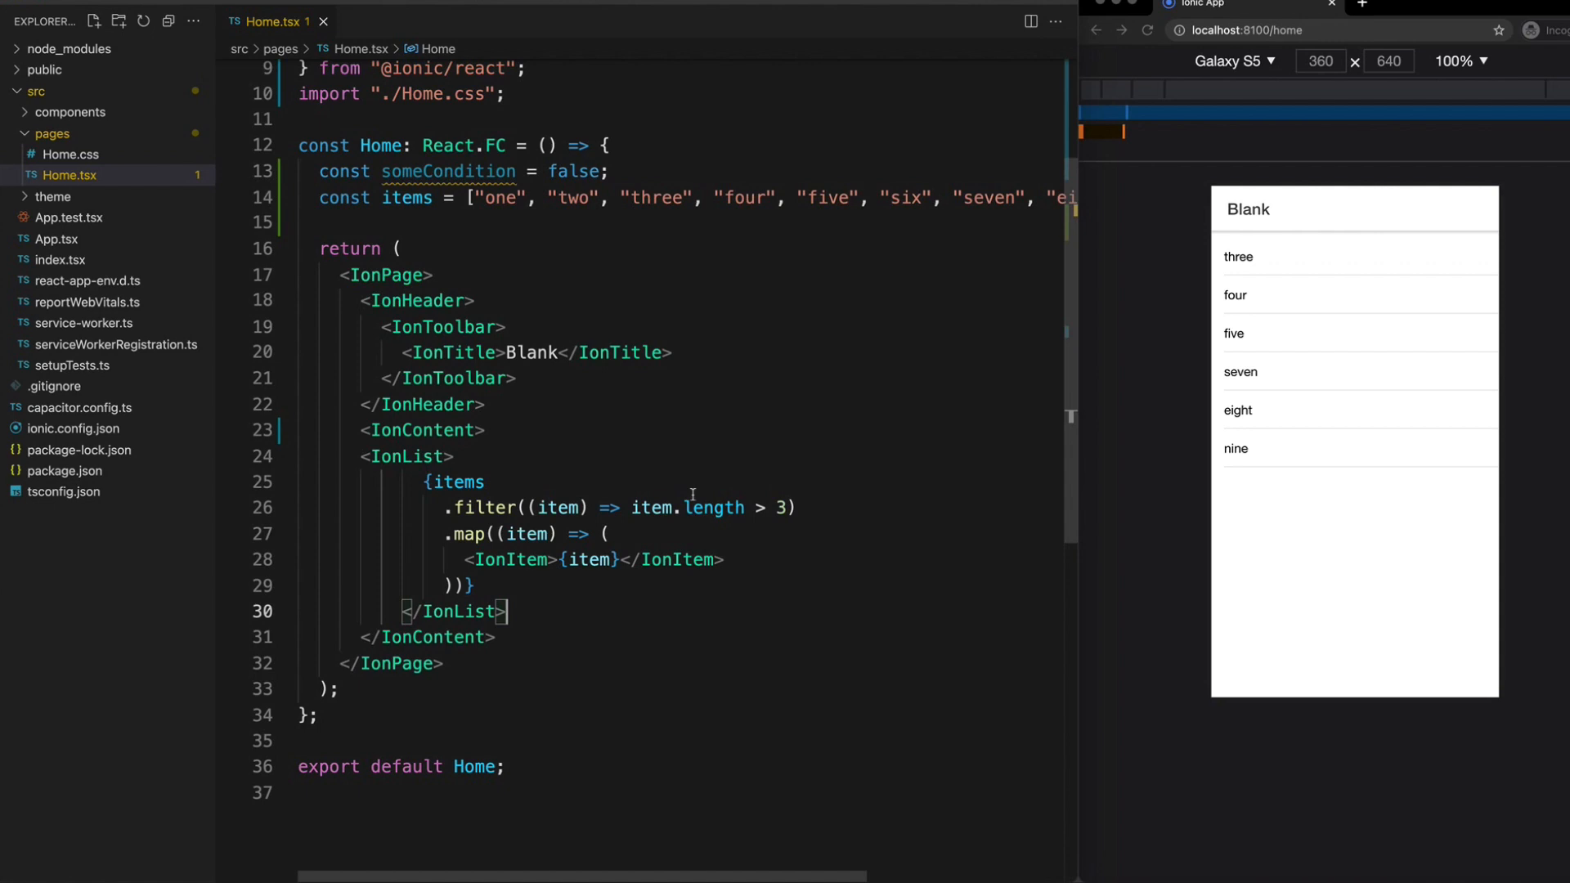
{"action": "mouse_move", "coordinate": [509, 559]}
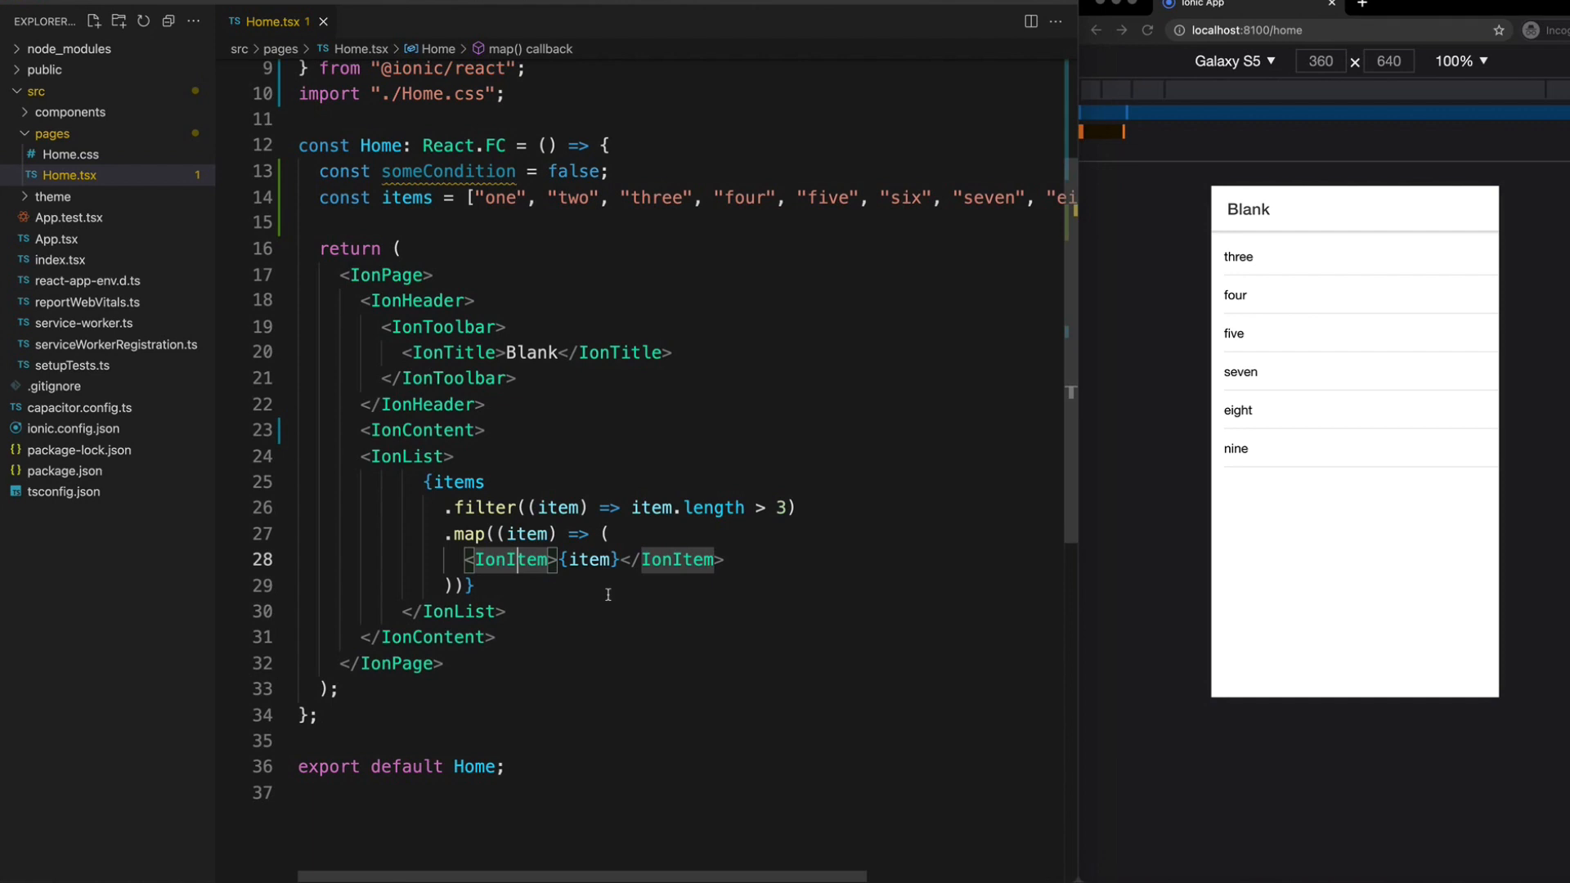
{"action": "scroll", "scroll_direction": "up", "scroll_amount": 3}
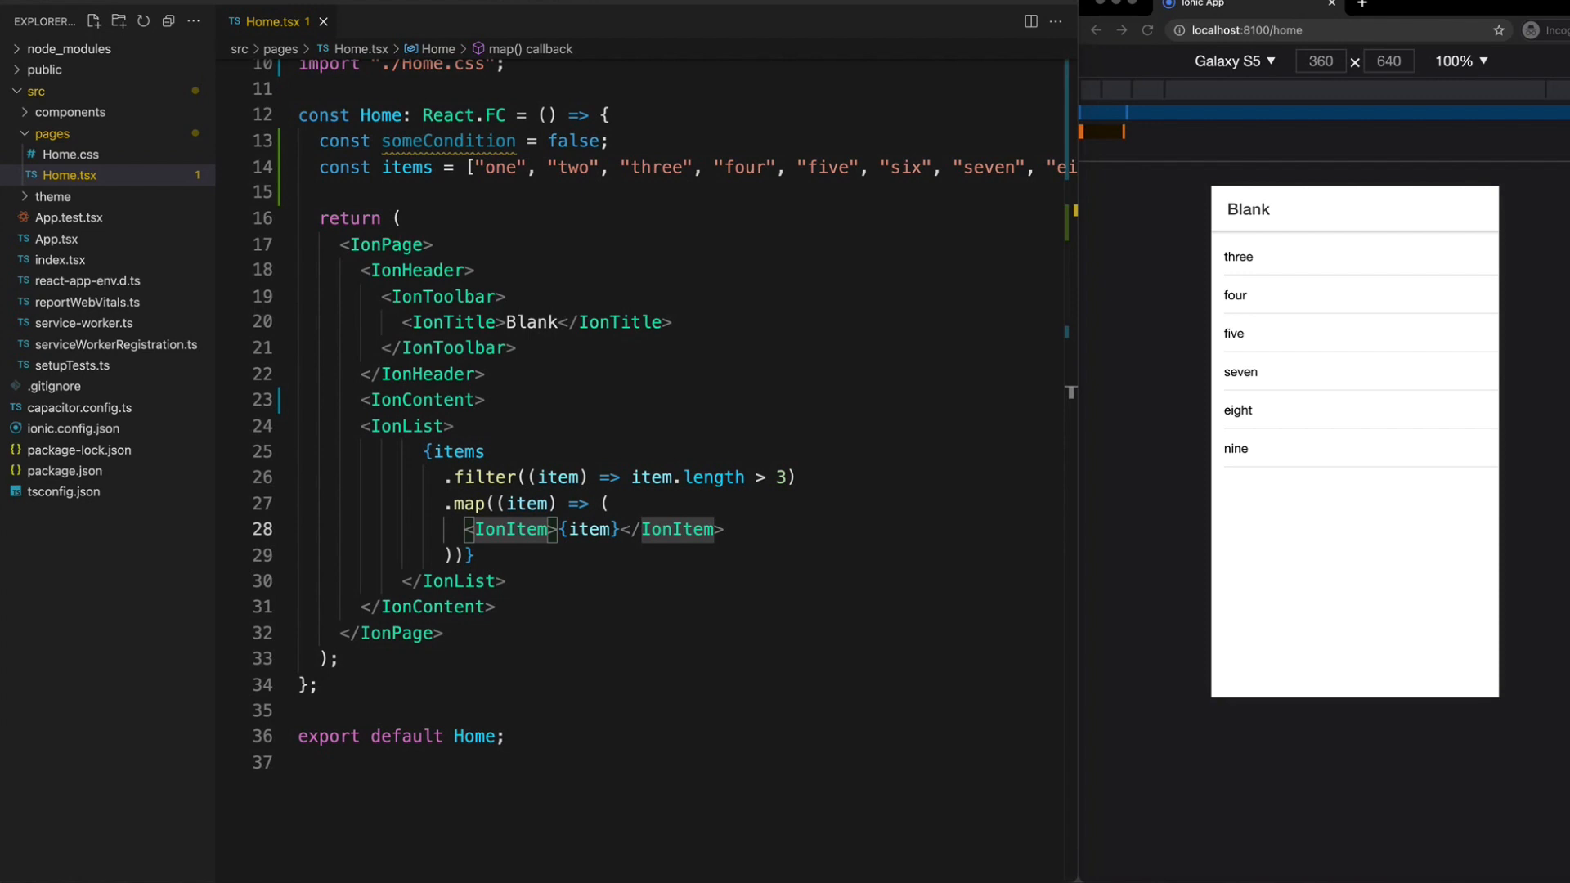
{"action": "mouse_move", "coordinate": [712, 391]}
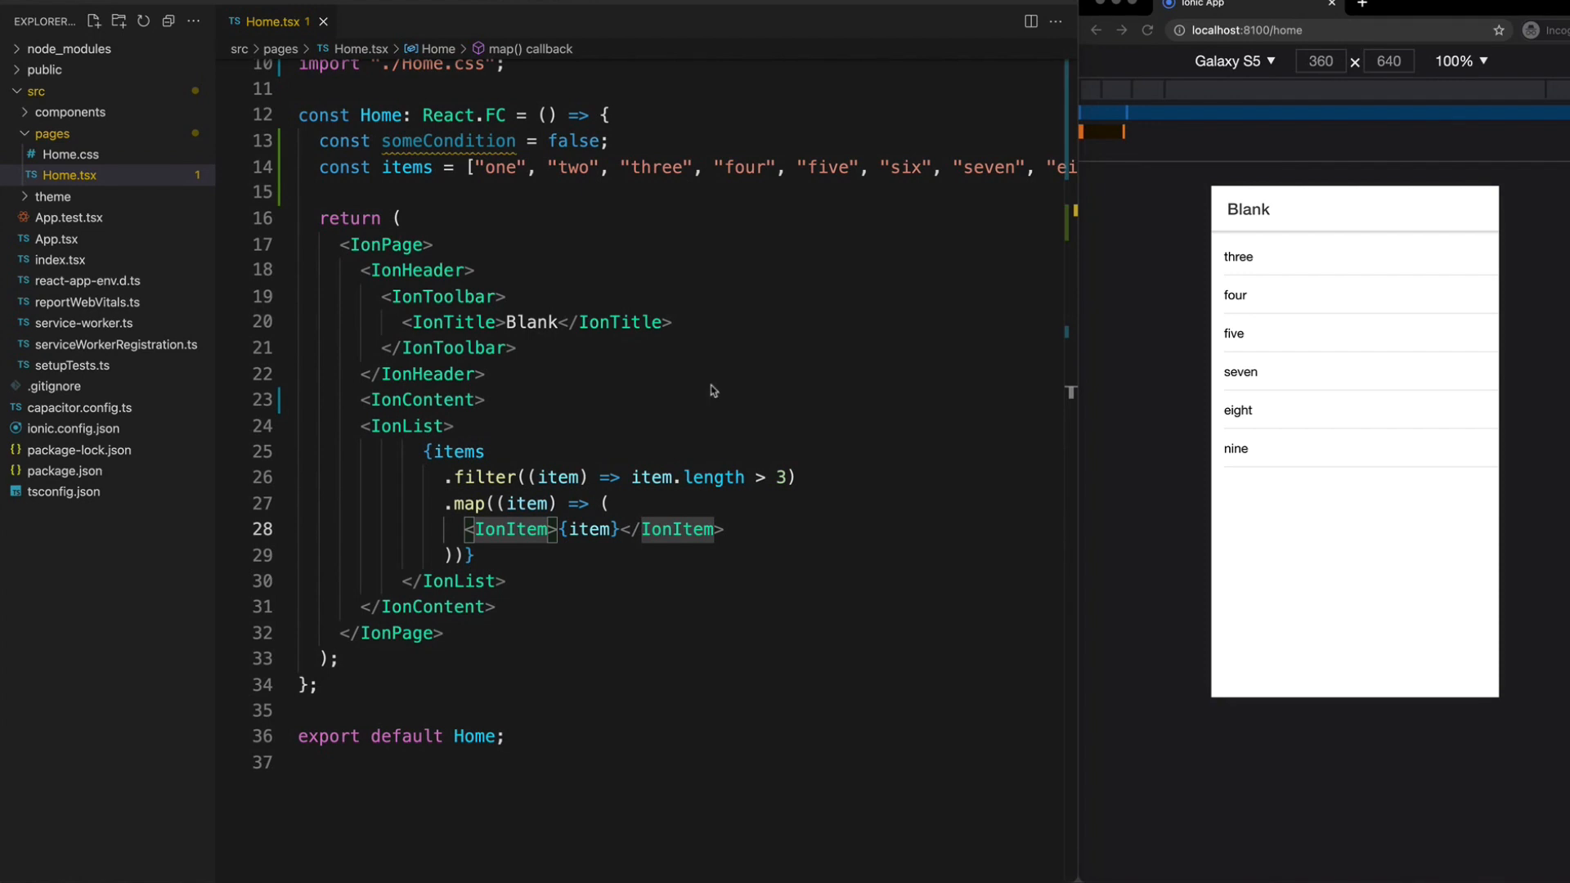
{"action": "mouse_move", "coordinate": [703, 388]}
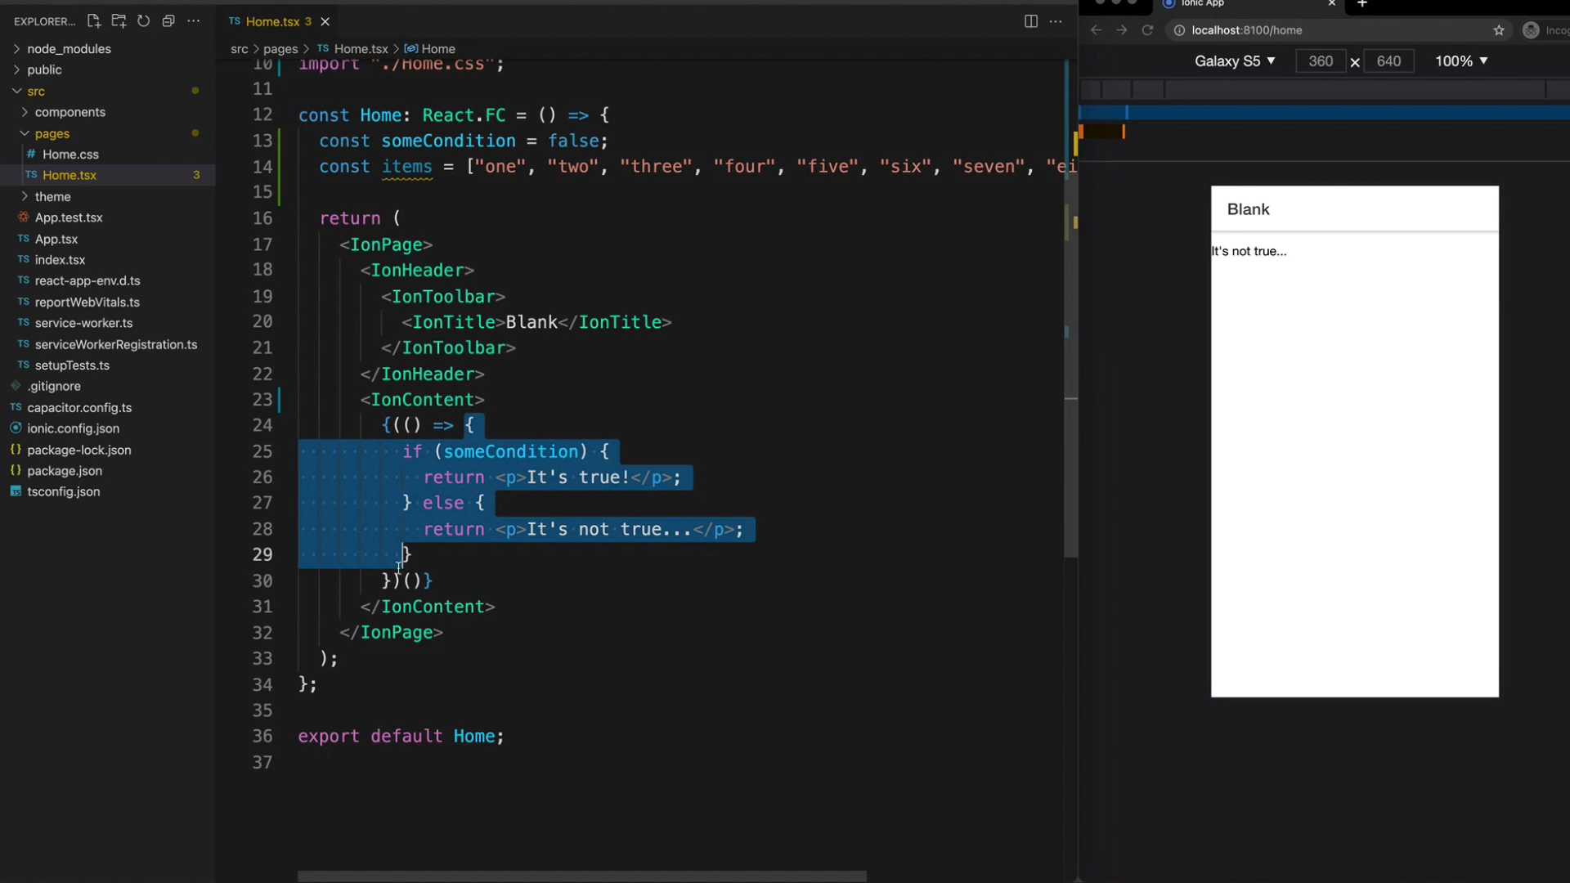
Render a someCondition-chosen paragraph in IonContent through an inline function.
{"action": "left_click", "coordinate": [425, 580]}
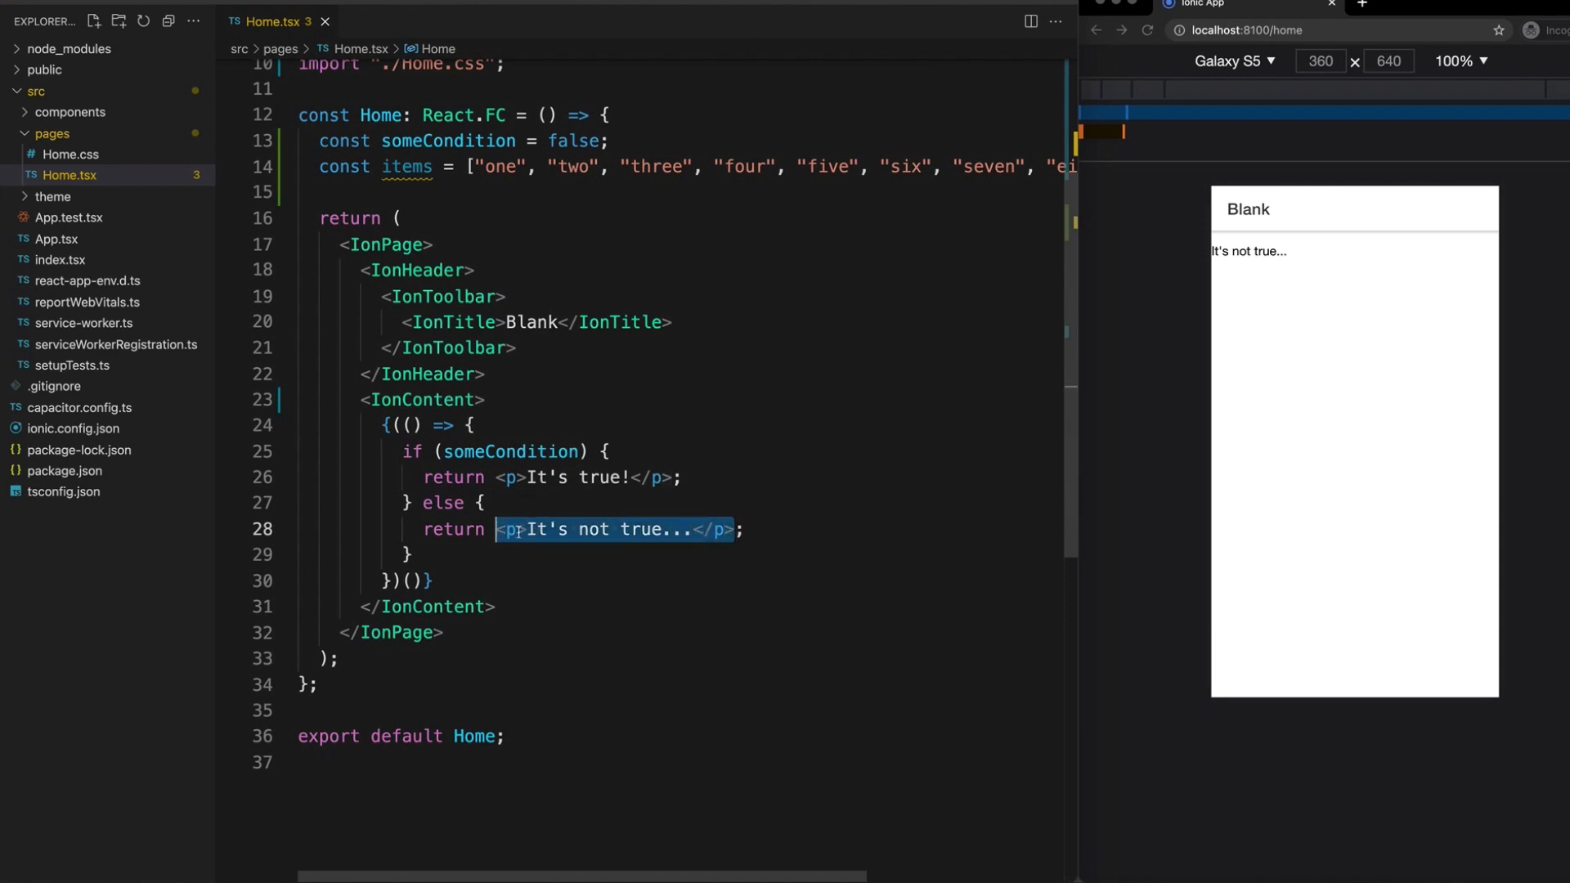
Write an if/else IIFE returning It's true! or It's not true... paragraphs.
{"action": "left_click", "coordinate": [765, 373]}
{"action": "type", "text": "const myConditional = () => "}
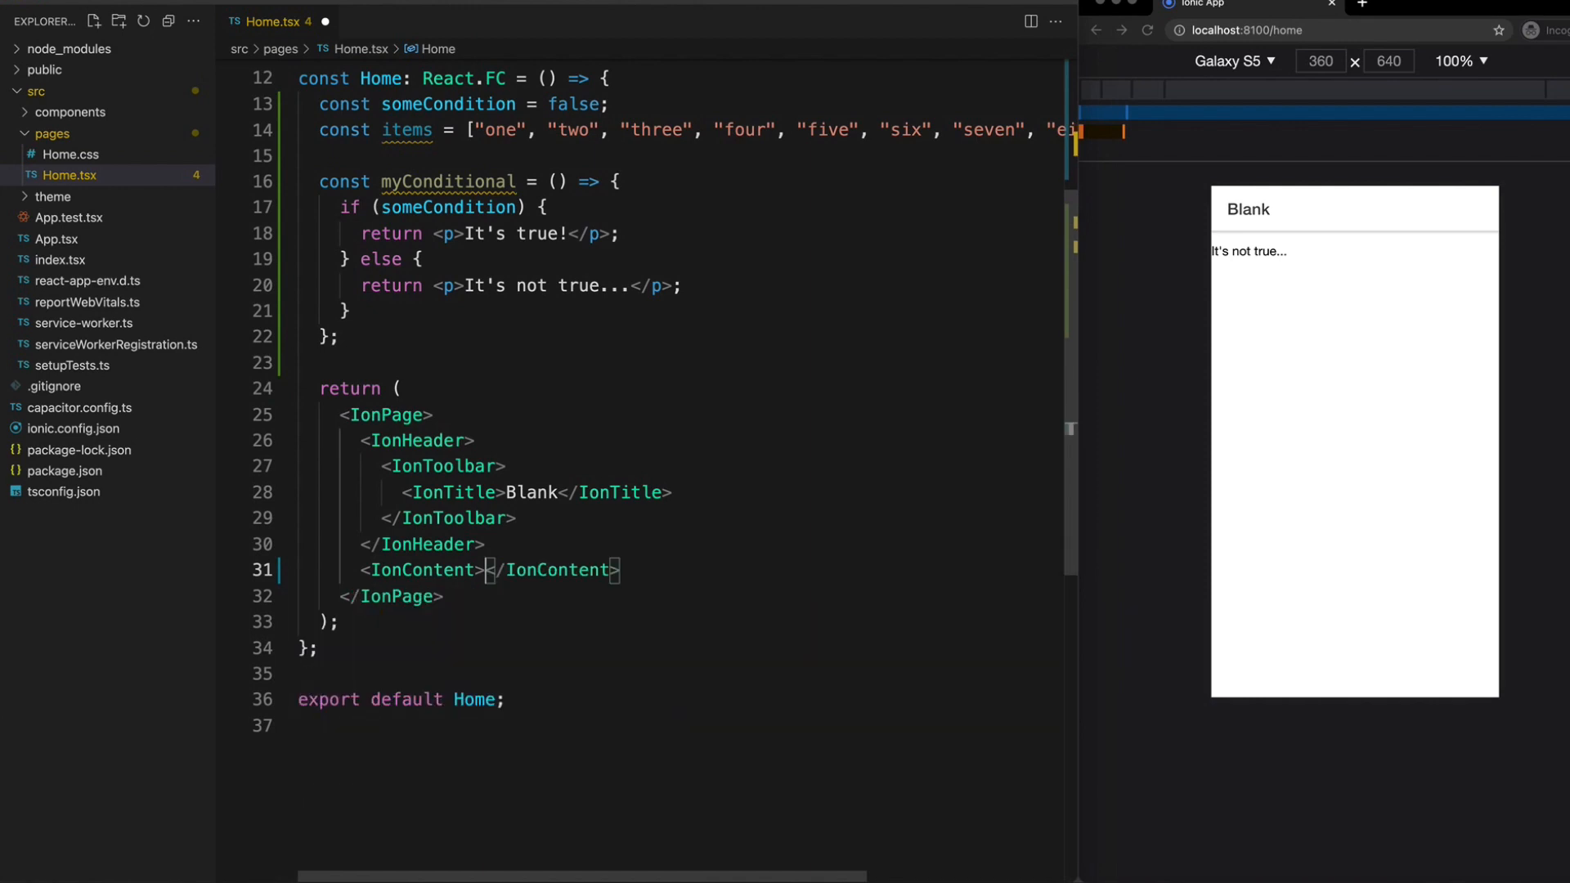
Call myConditional inside IonContent after moving the logic into that function.
{"action": "type", "text": "{}"}
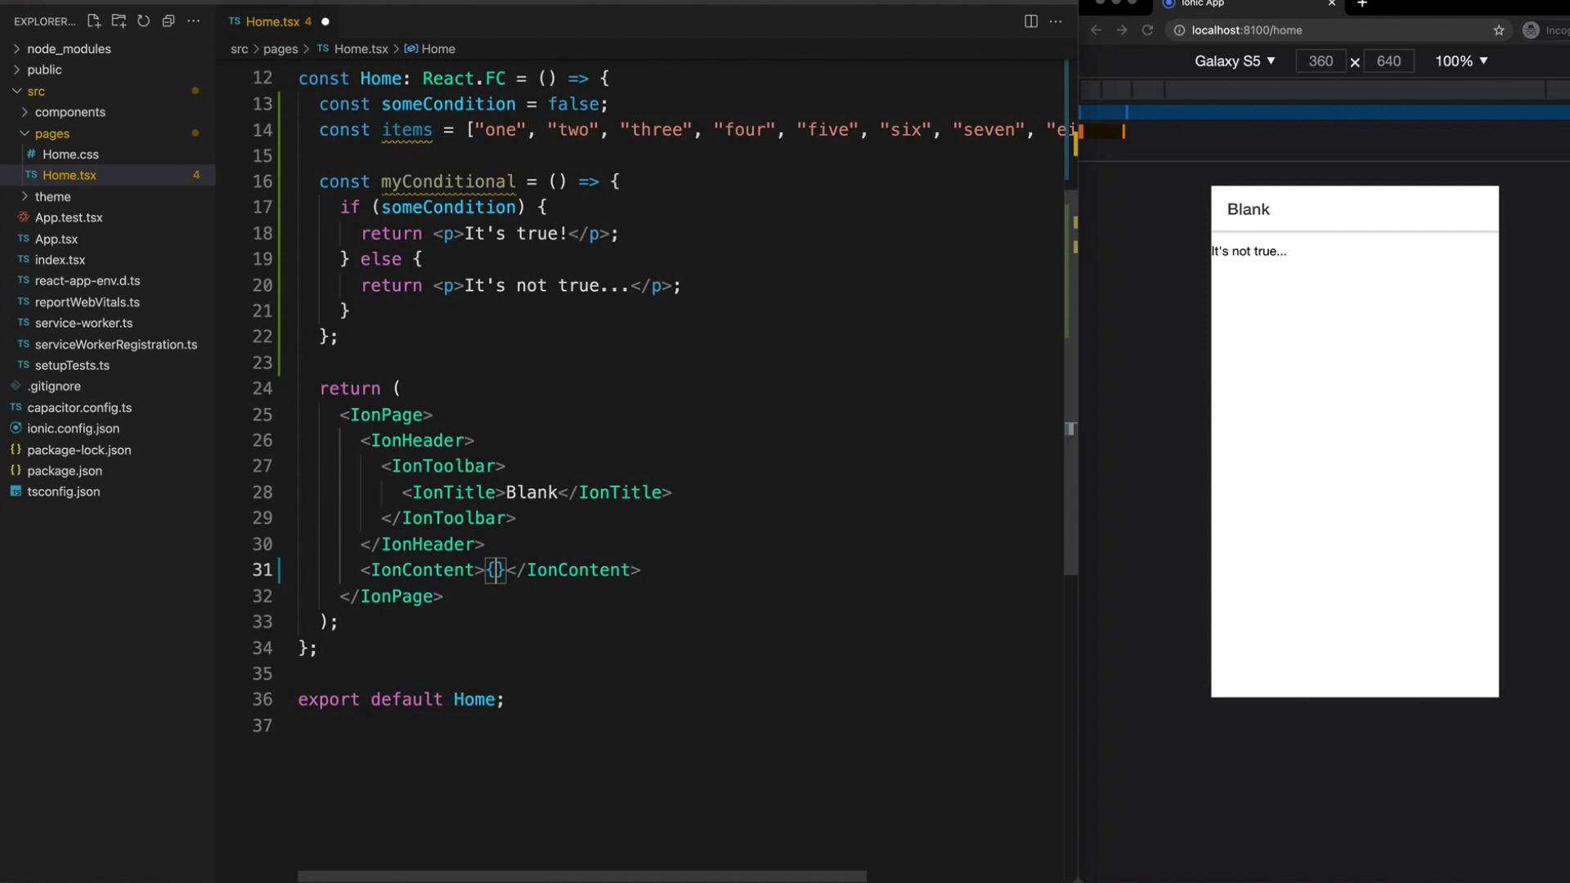
{"action": "type", "text": "myConditional("}
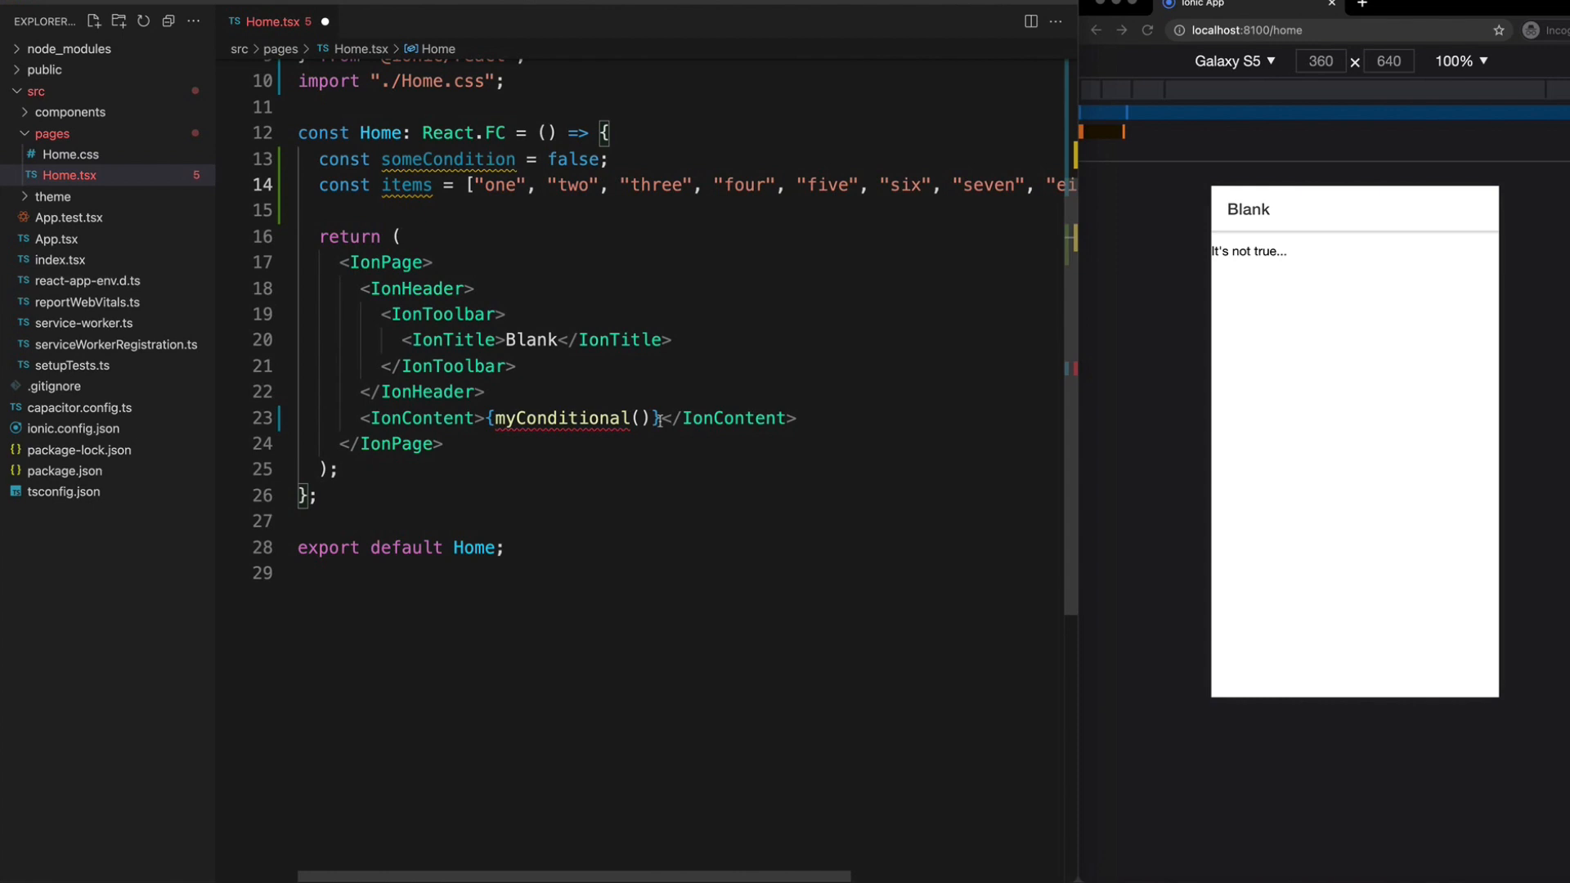
Replace the myConditional call with someCondition ? <p>It's true</p> : <p>It's false</p>.
{"action": "double_click", "coordinate": [571, 418]}
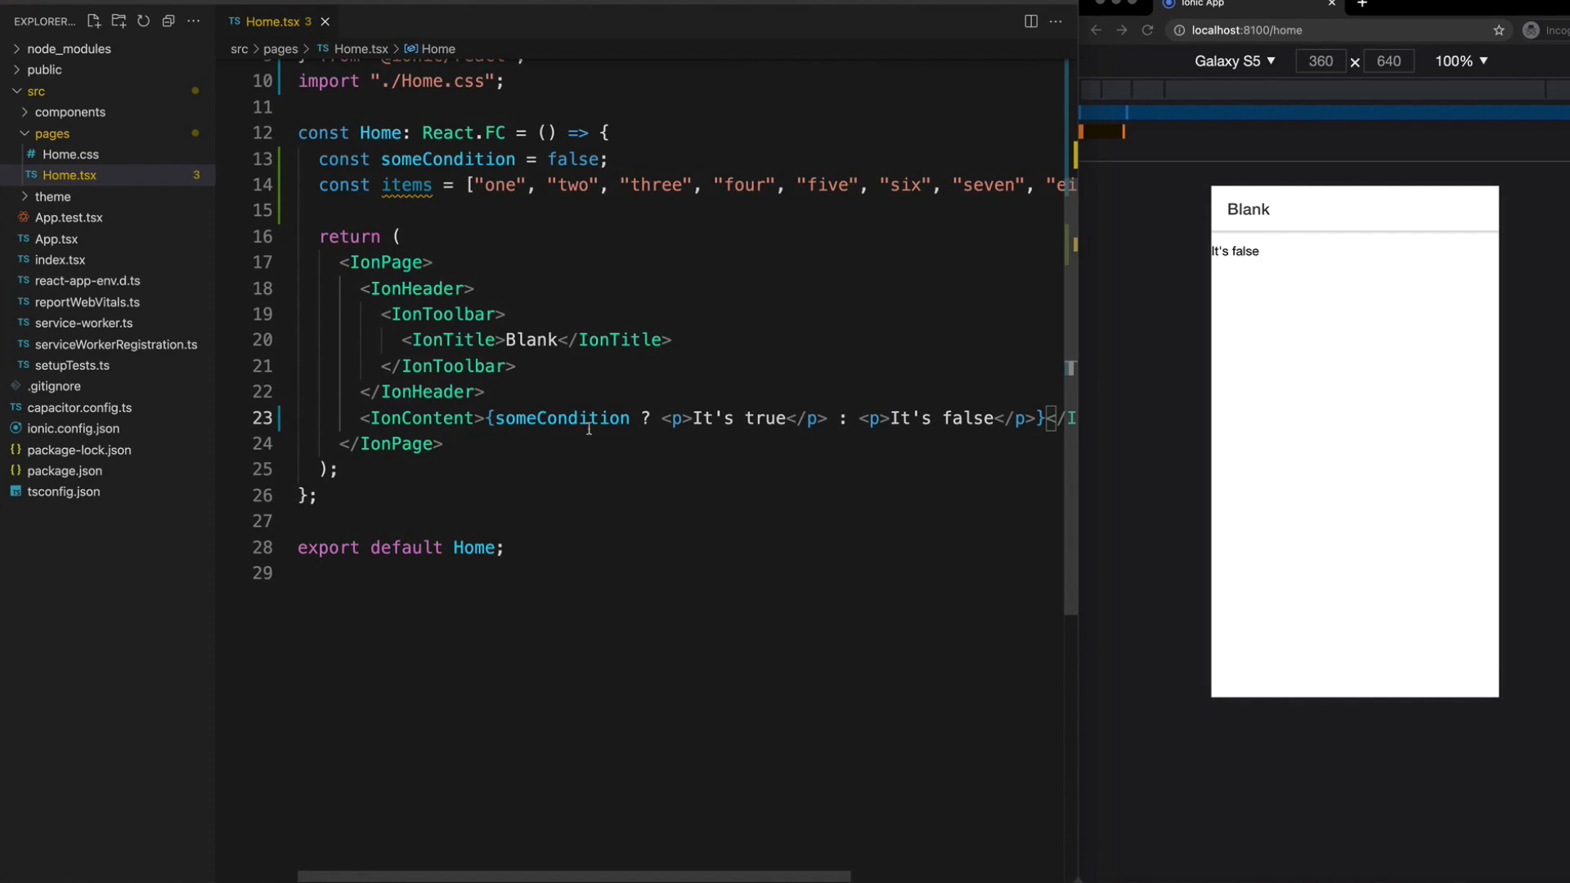
{"action": "double_click", "coordinate": [558, 418]}
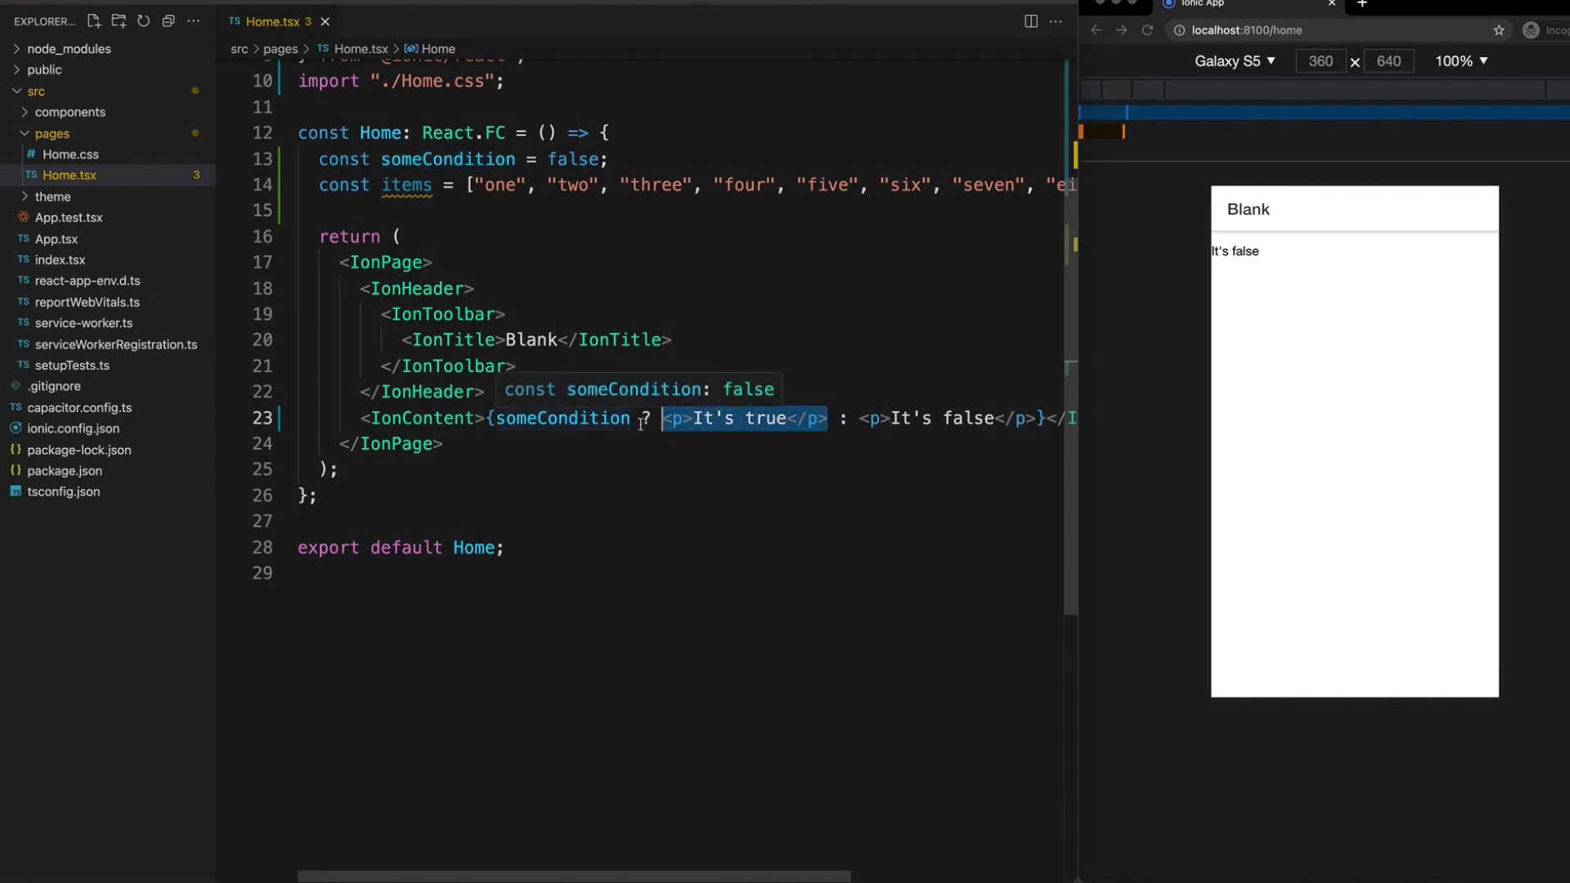
{"action": "scroll", "scroll_direction": "right", "scroll_amount": 3}
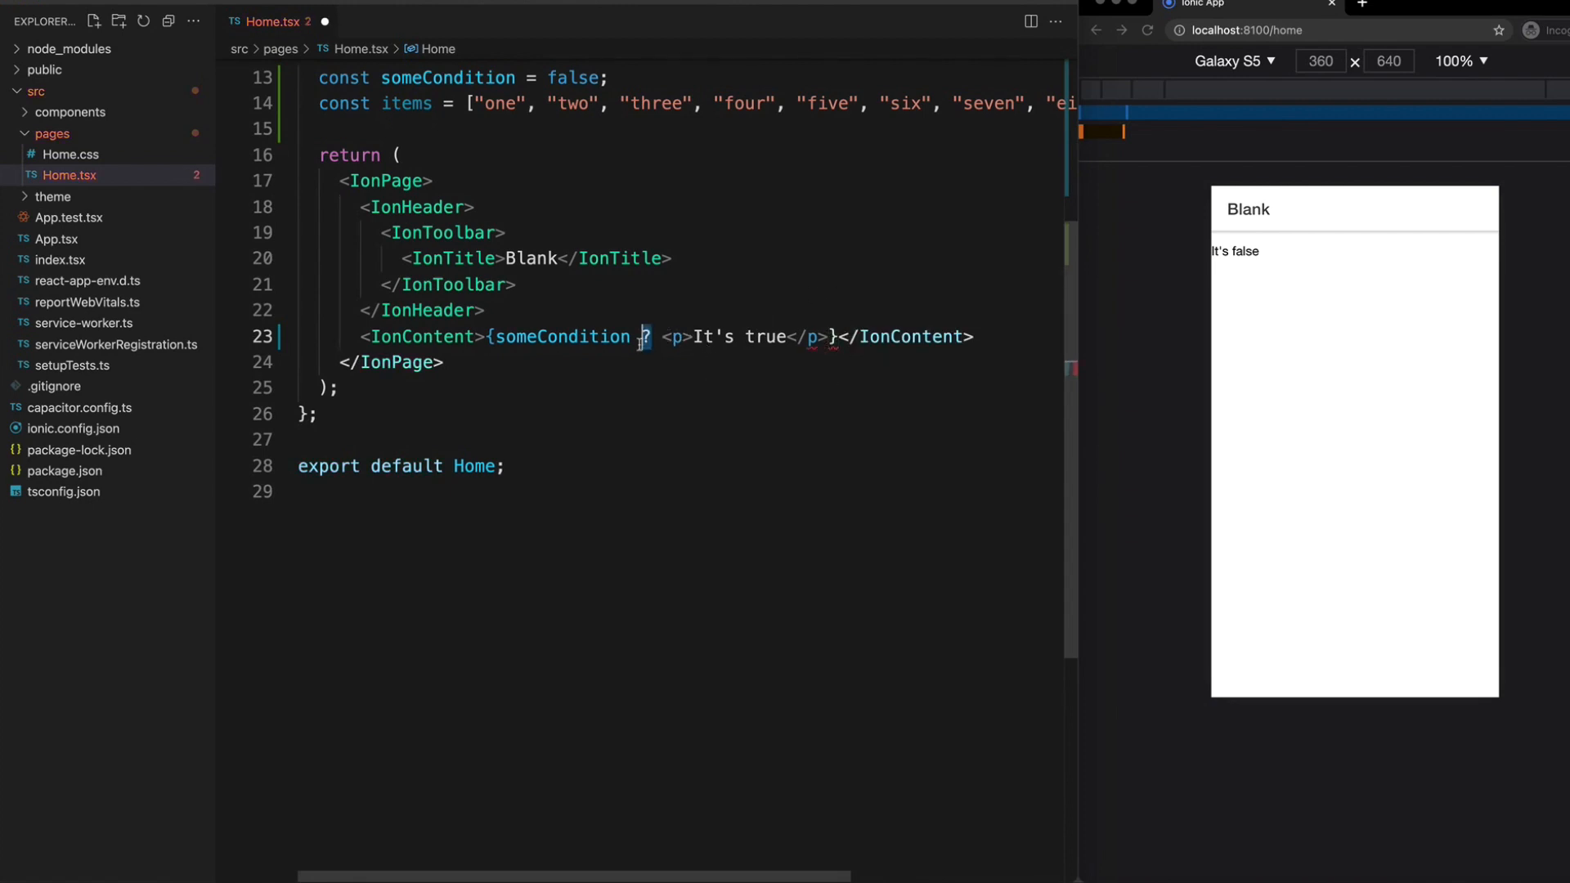
Replace the ternary with someCondition && <p>It's true</p>.
{"action": "type", "text": "&"}
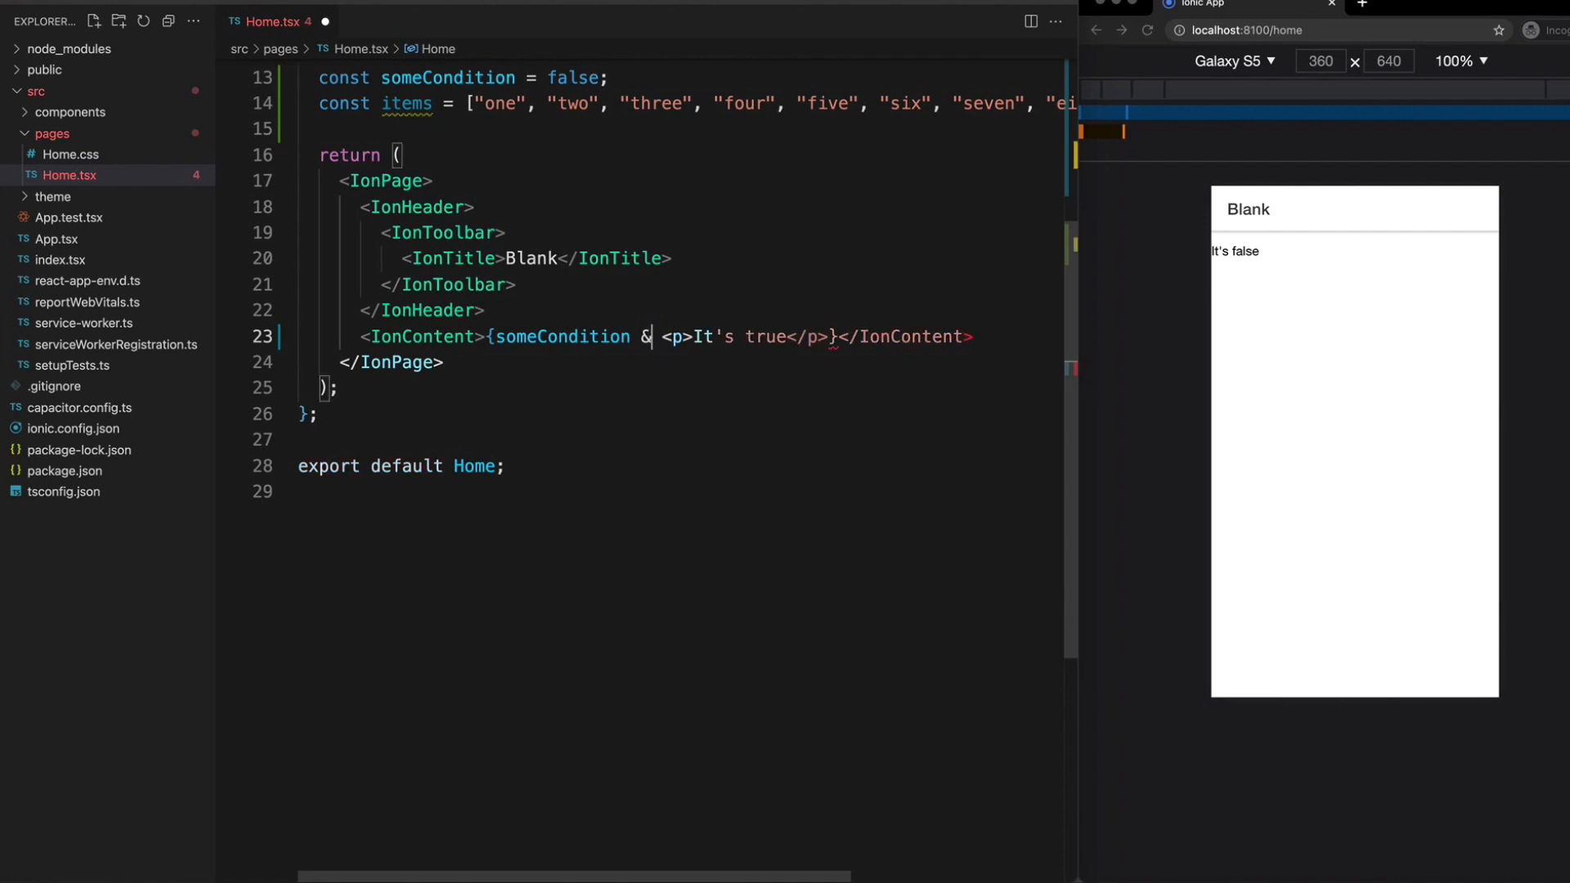
{"action": "type", "text": "&"}
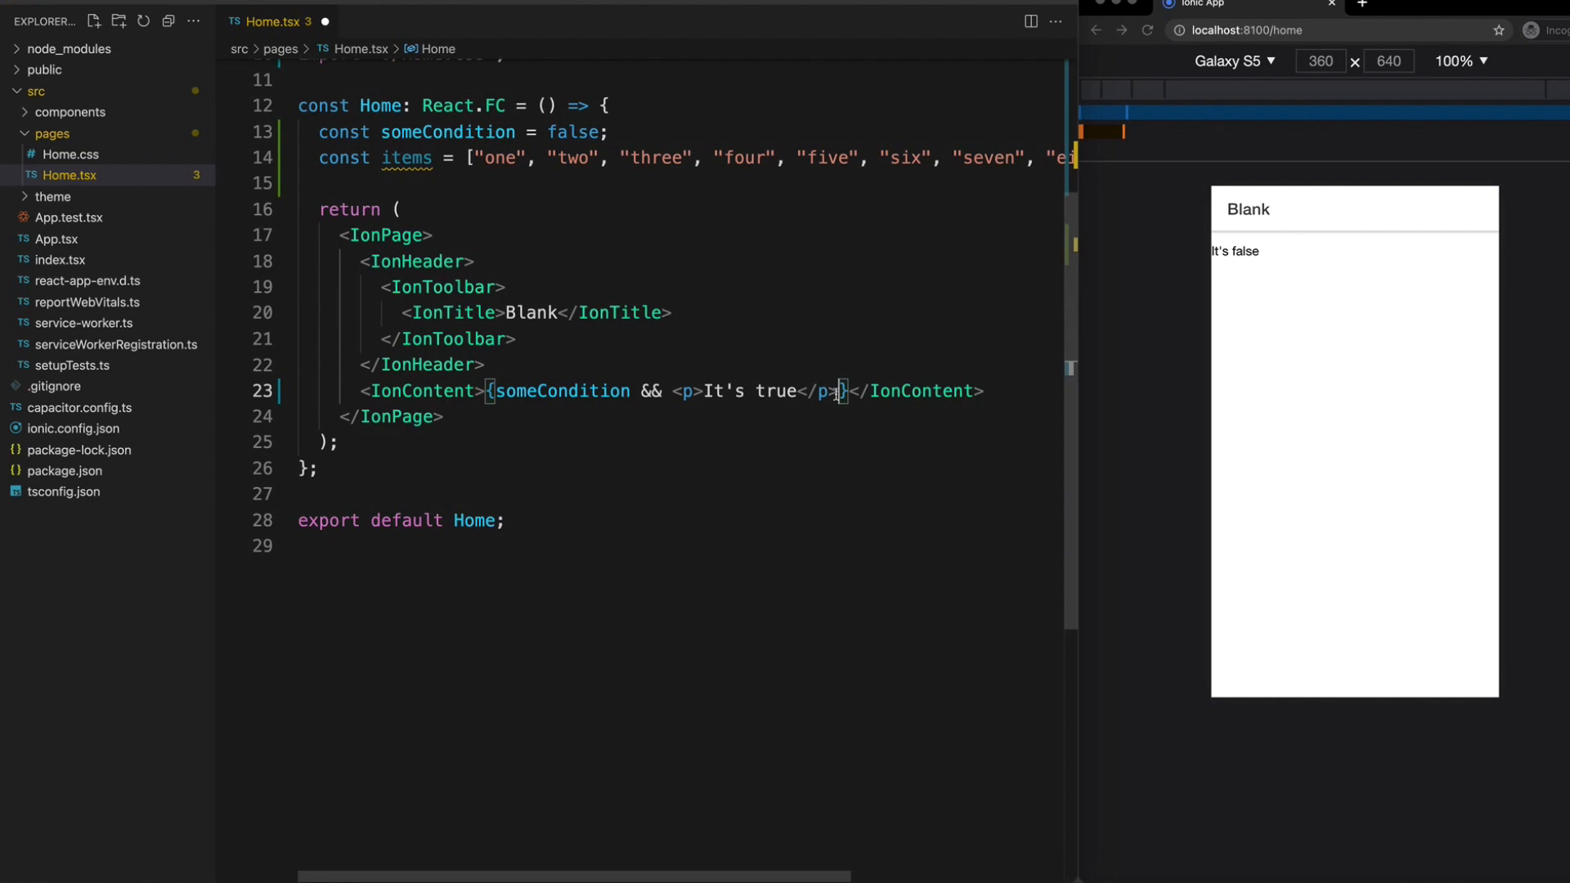
Add a hello paragraph and wrap both paragraphs in a div.
{"action": "type", "text": "<p>gwllo"}
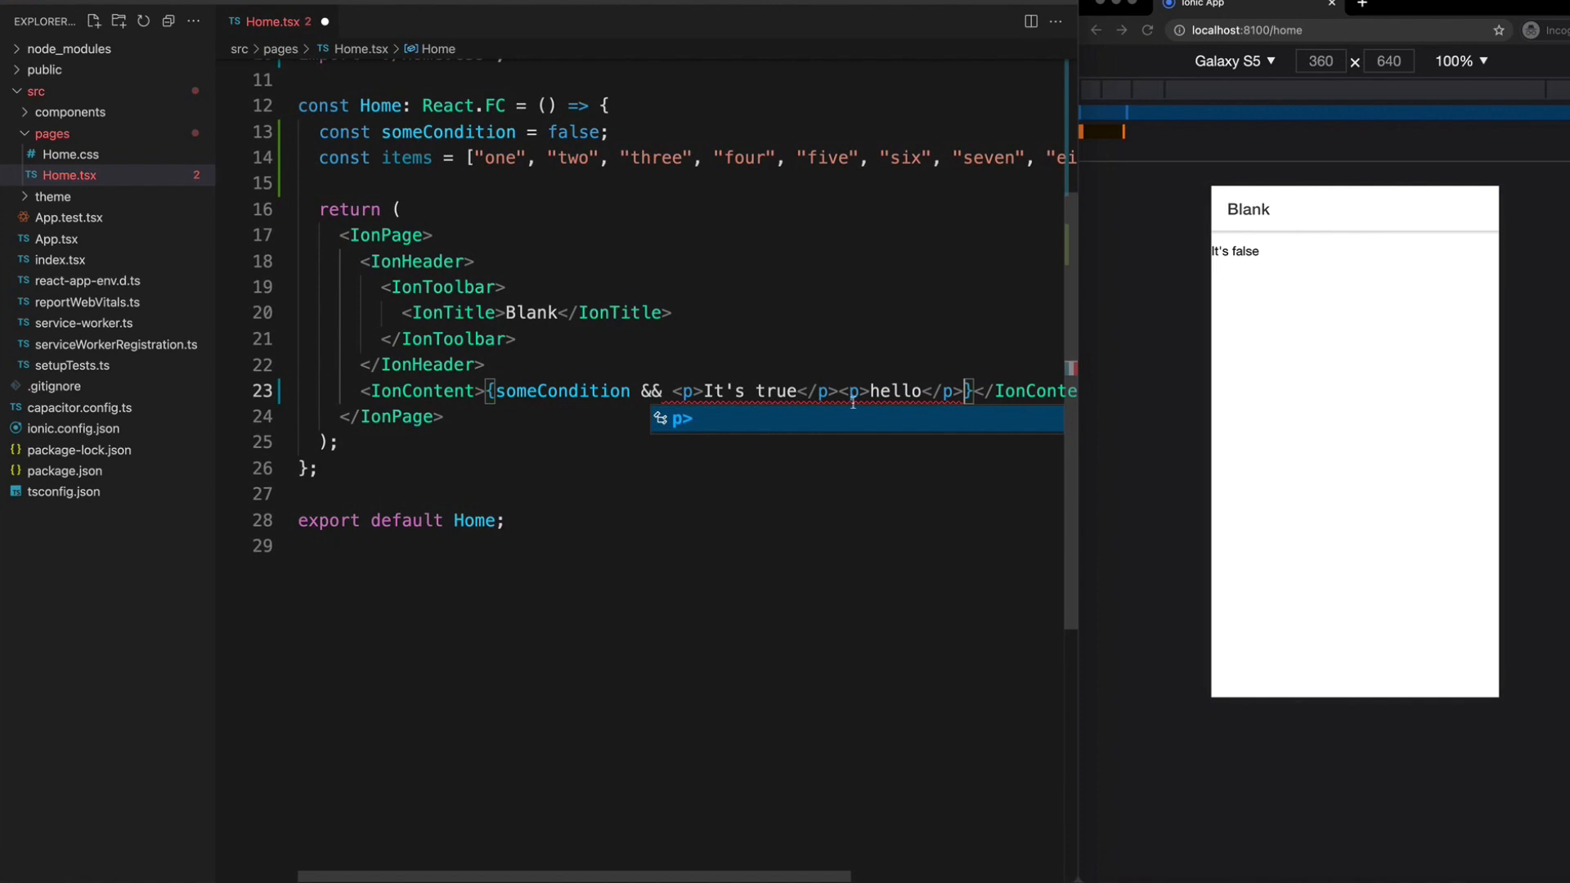
{"action": "mouse_move", "coordinate": [951, 391]}
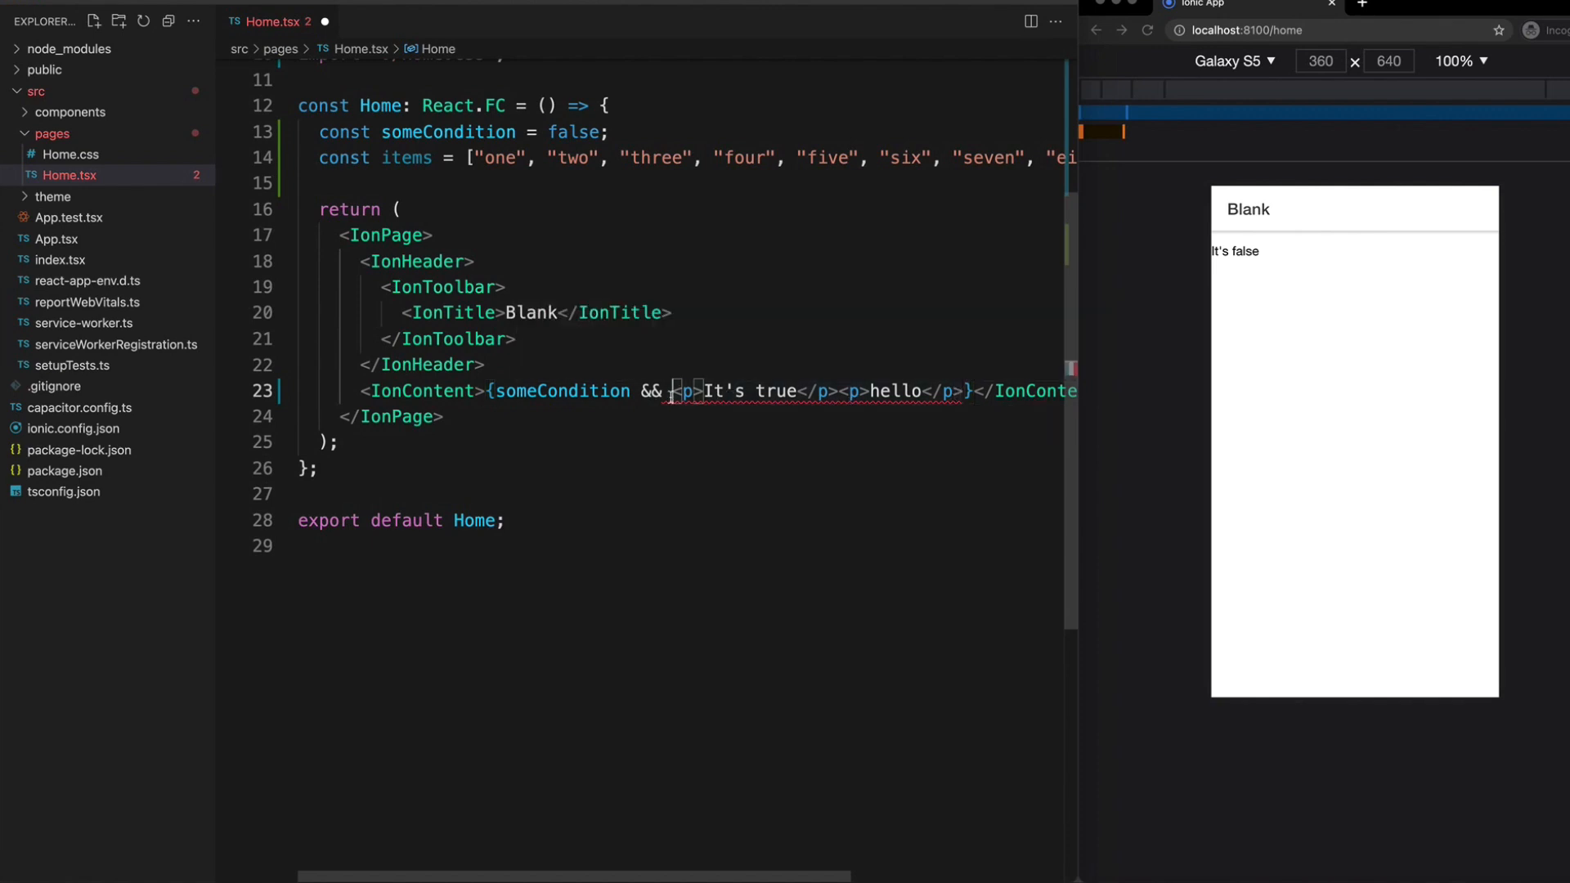
{"action": "type", "text": "<div>"}
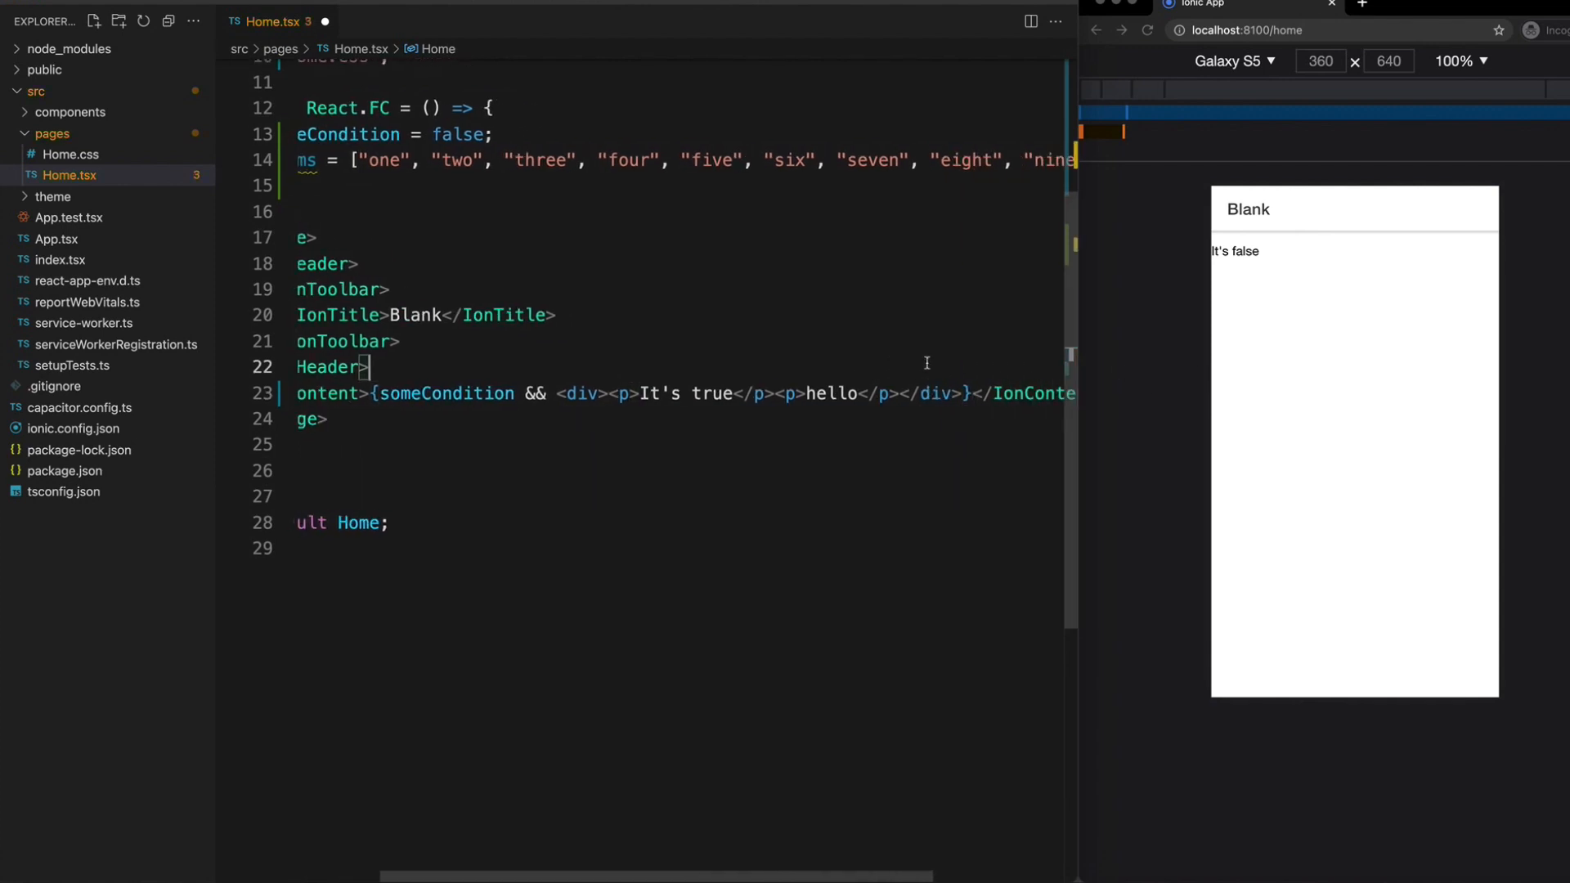
{"action": "scroll", "scroll_direction": "left", "scroll_amount": 3}
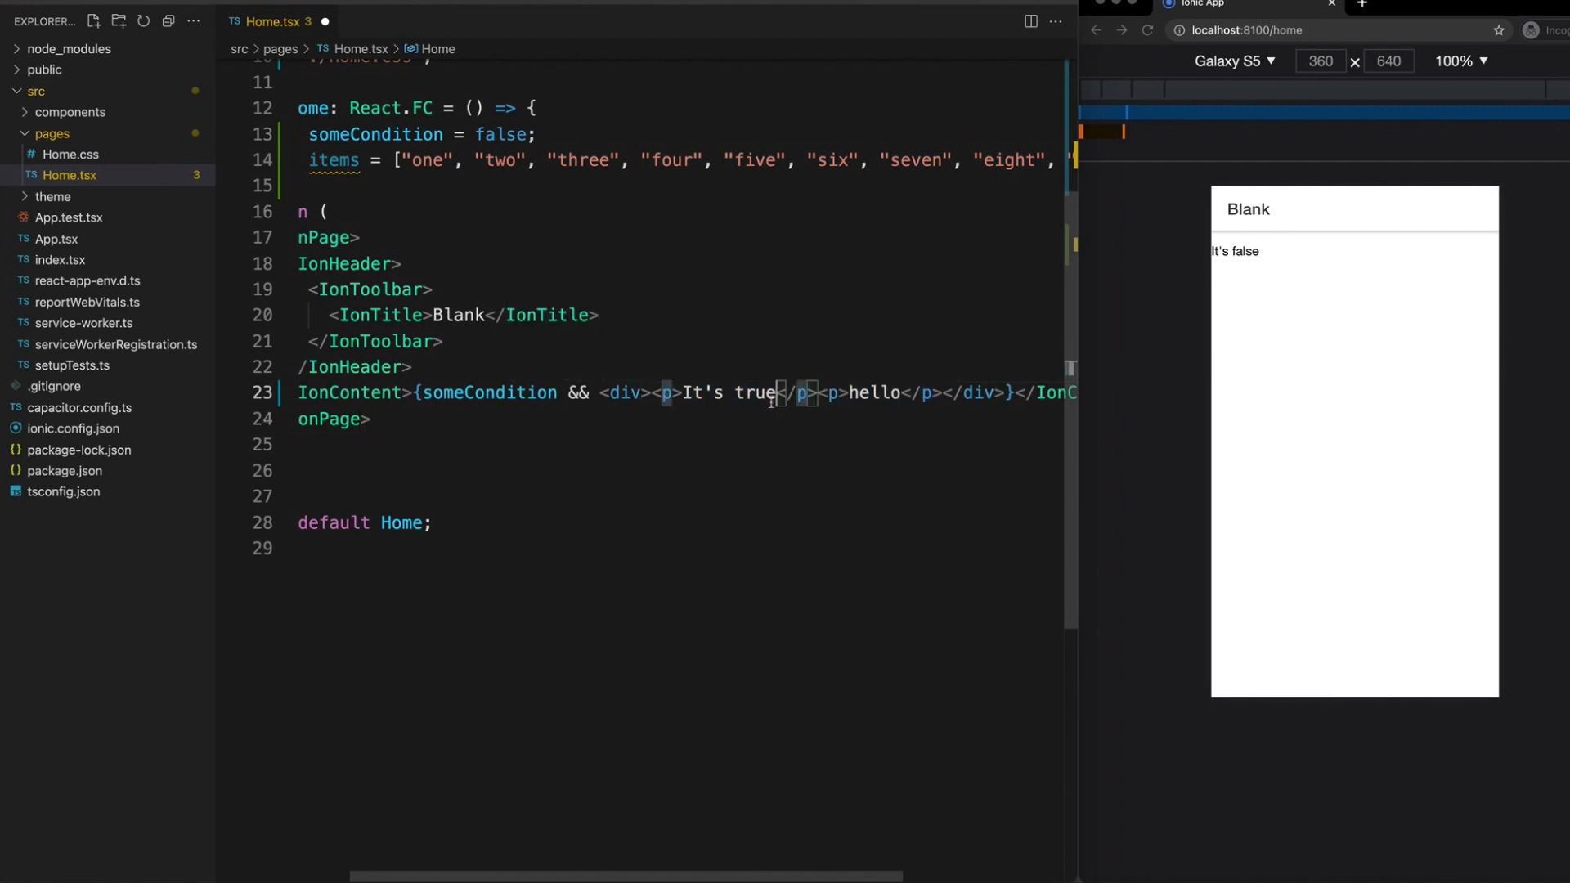
{"action": "mouse_move", "coordinate": [627, 392]}
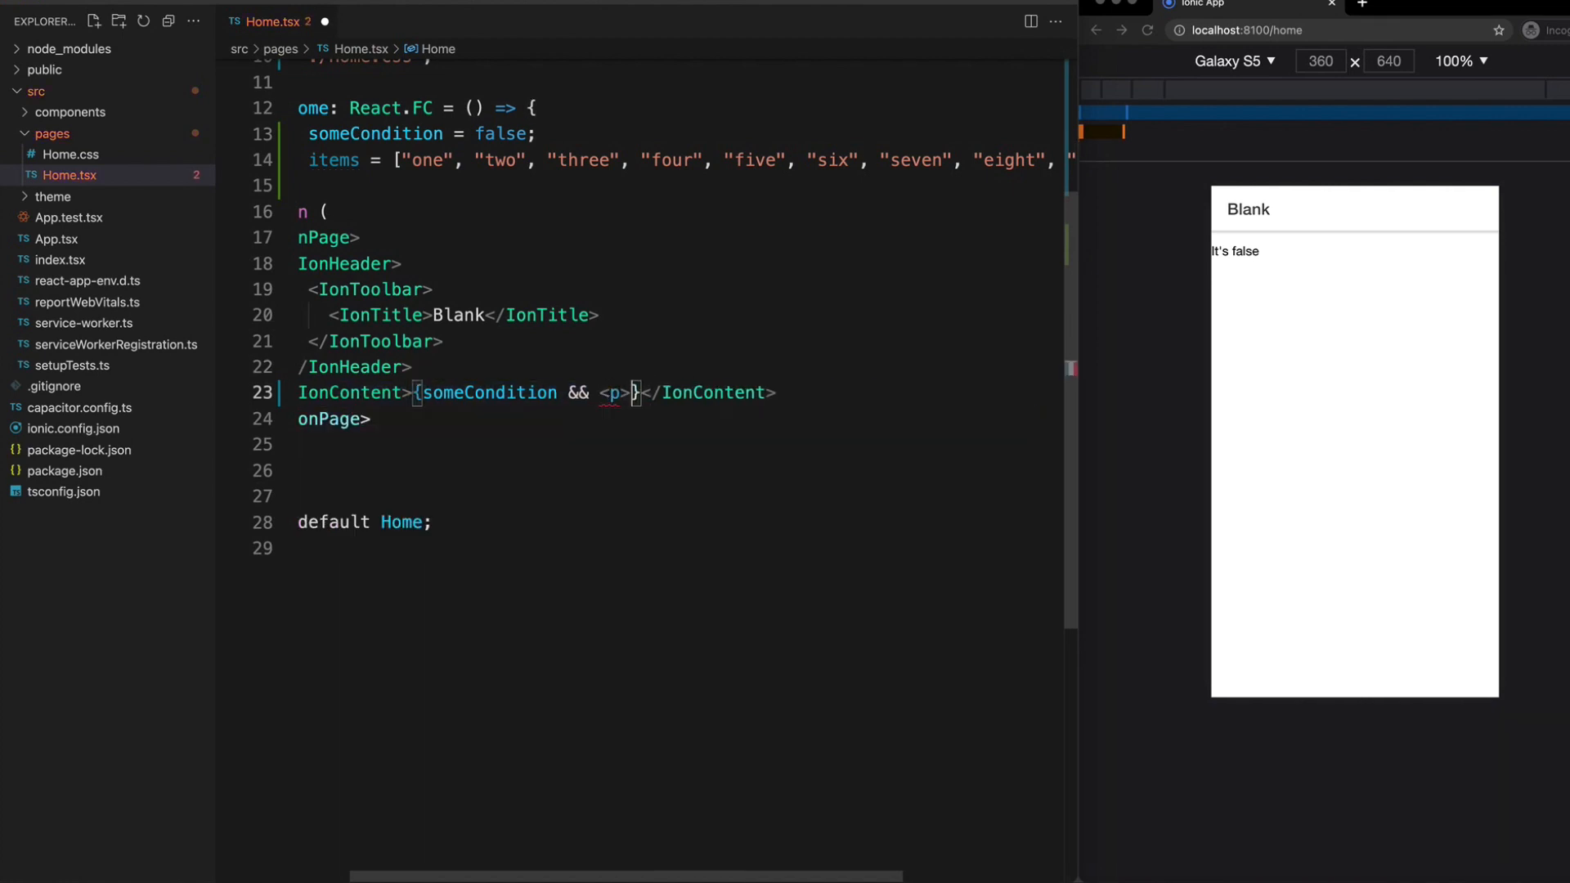
Type 'hello</p>' so someCondition && renders only a hello paragraph.
{"action": "type", "text": "hello</"}
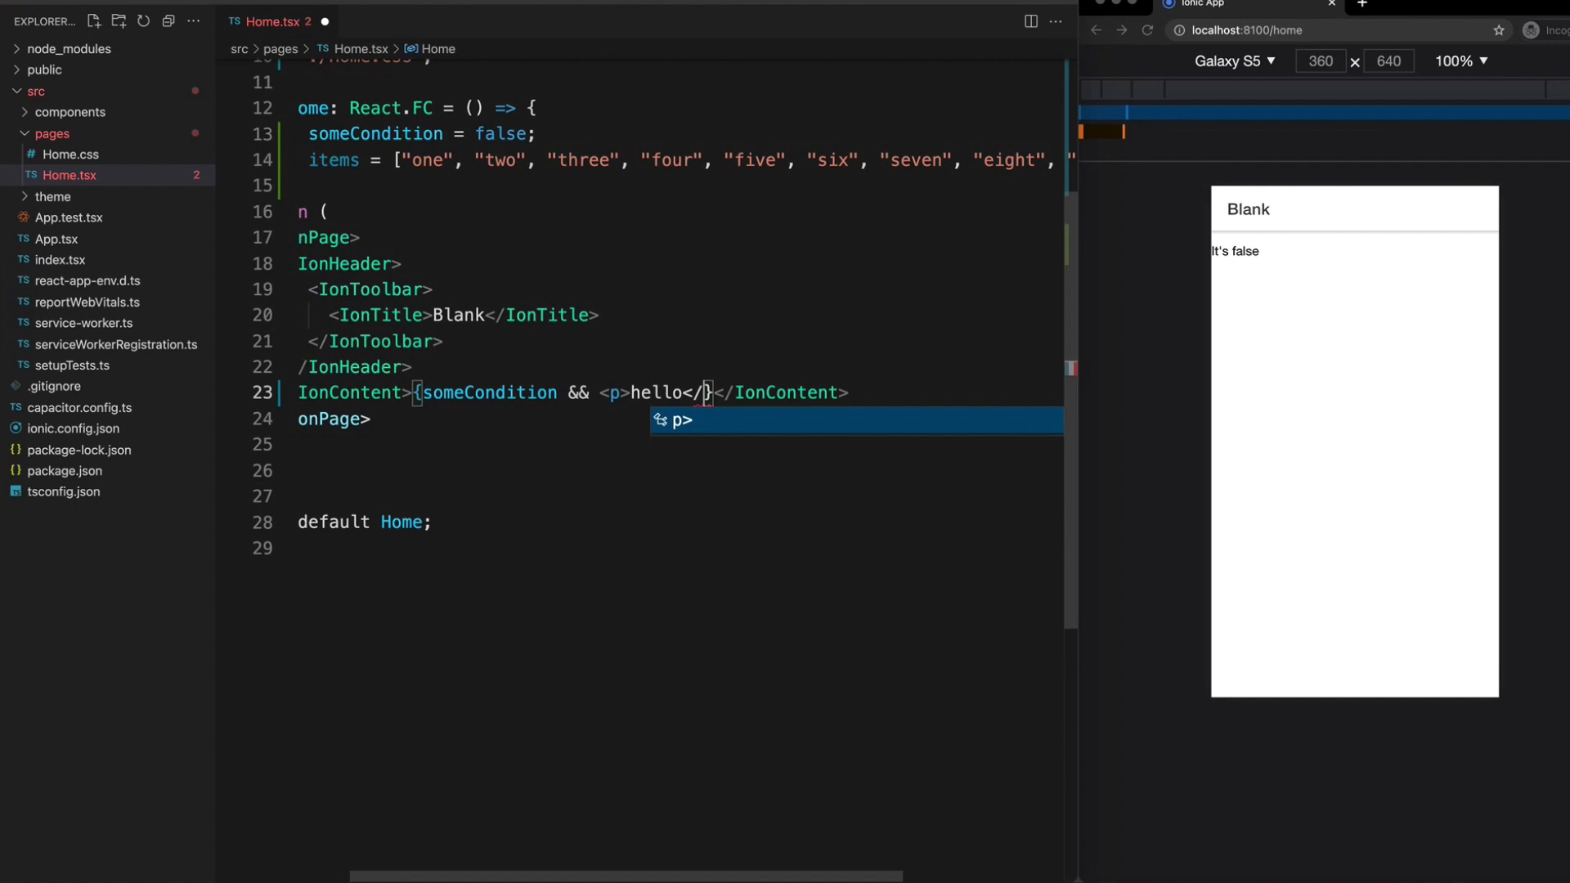
{"action": "type", "text": "p>"}
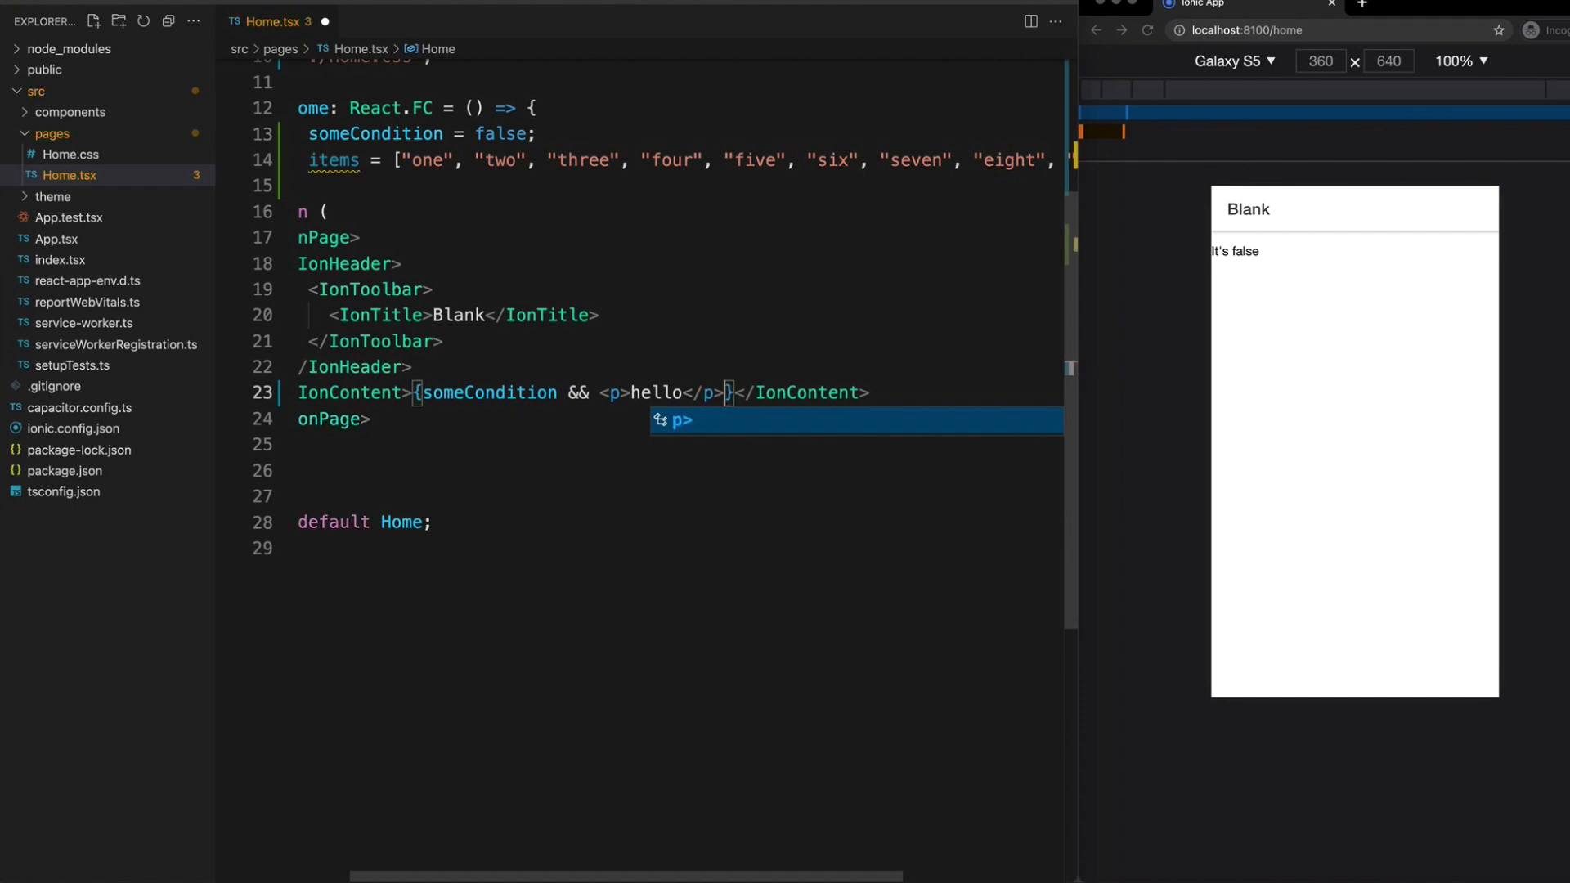